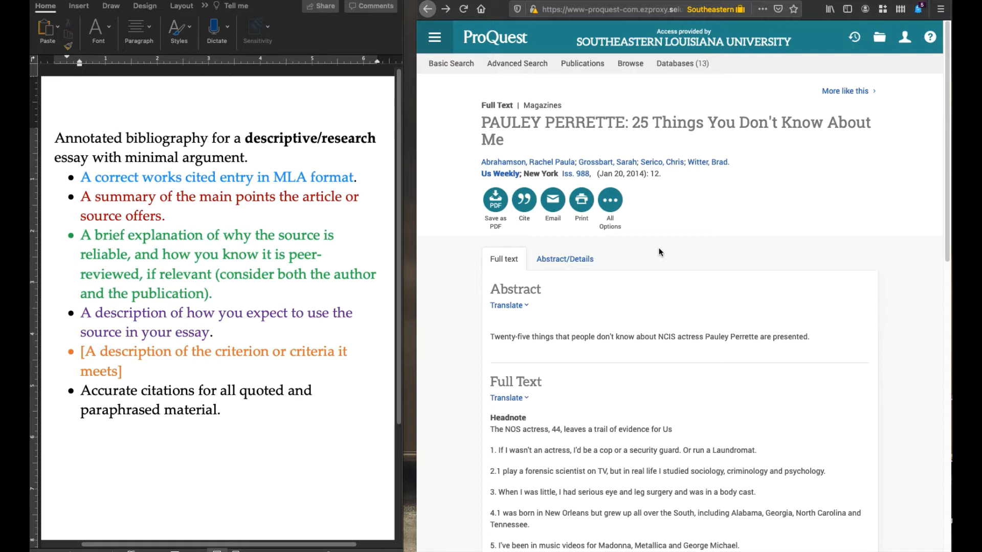
pyautogui.moveTo(752, 202)
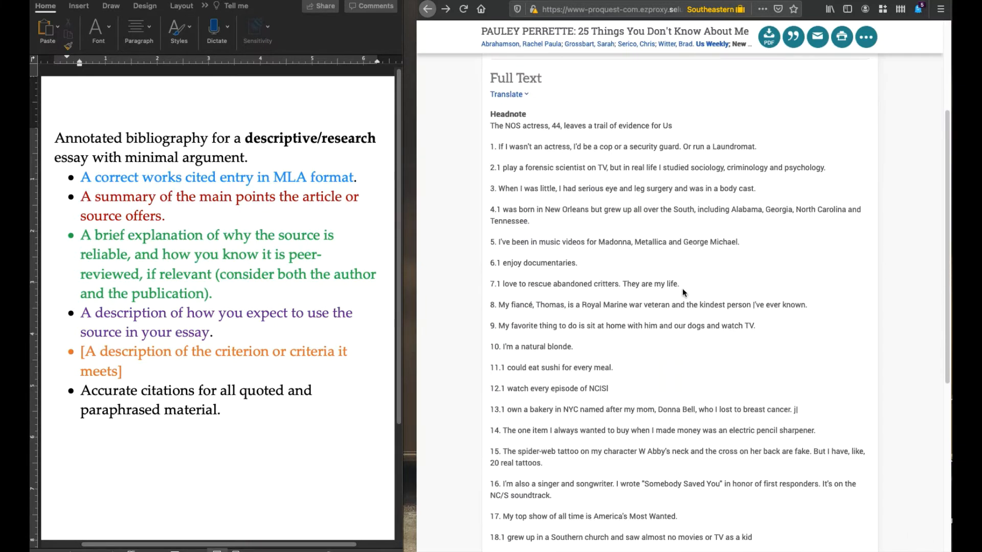
# Read further down the ProQuest full text of the Pauley Perrette article.
pyautogui.scroll(-3)
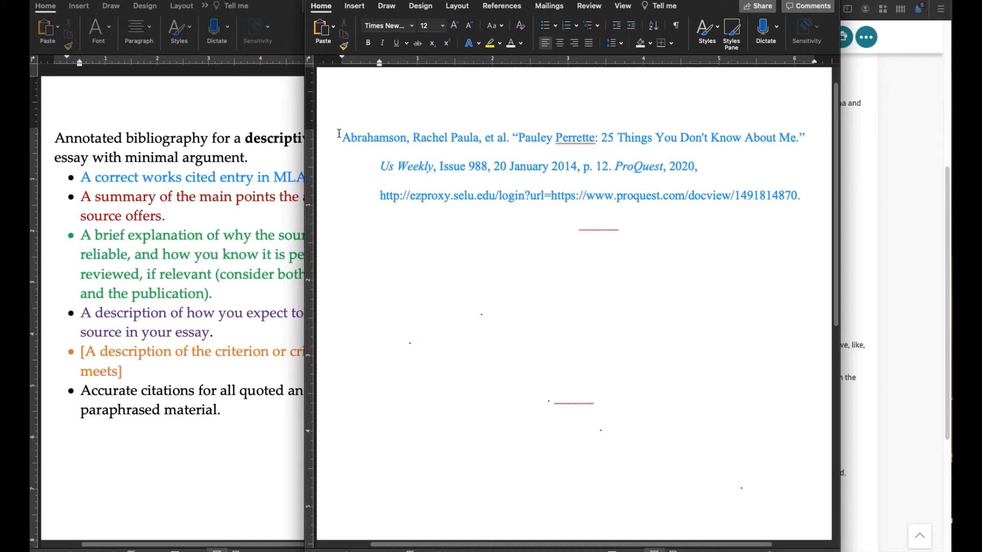
pyautogui.moveTo(343, 137); pyautogui.dragTo(799, 195)
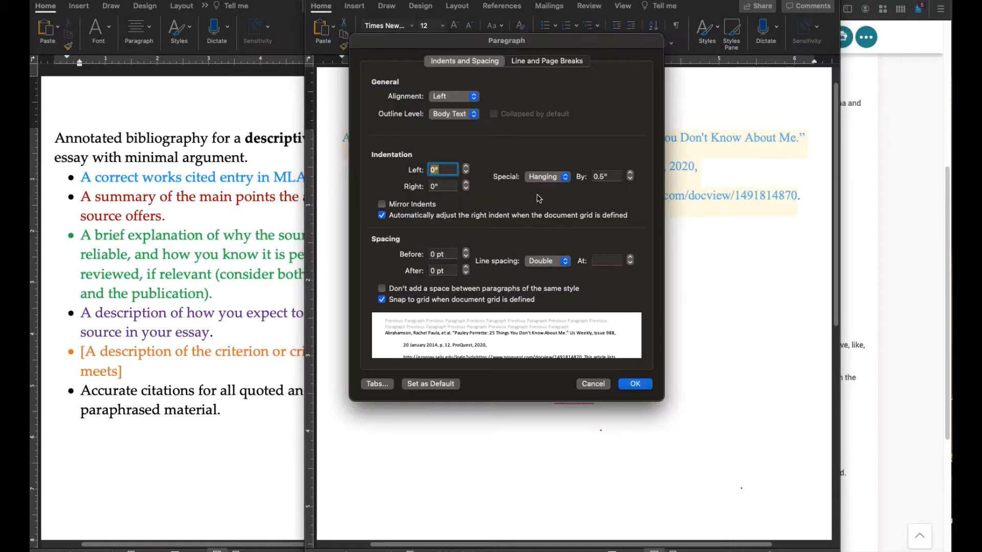
pyautogui.click(545, 260)
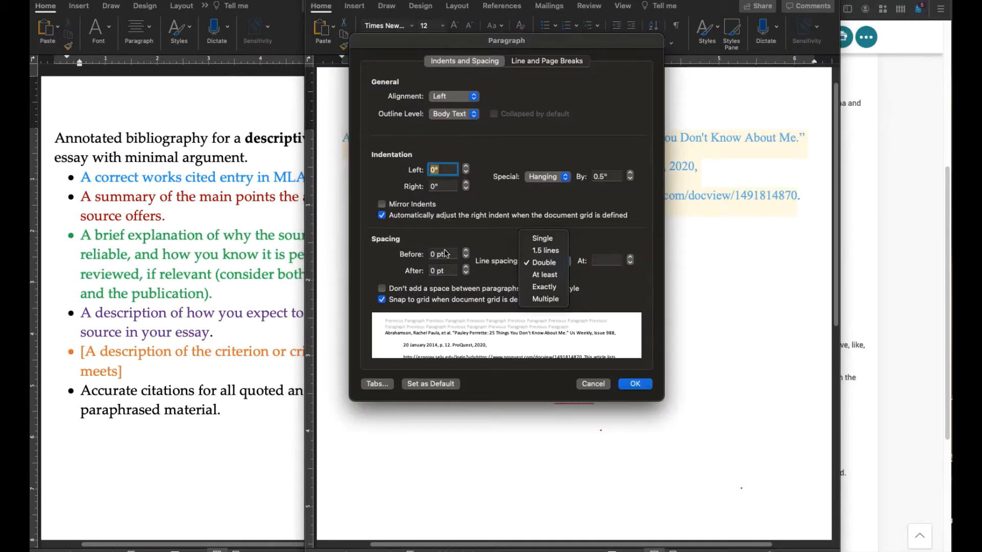
pyautogui.click(542, 263)
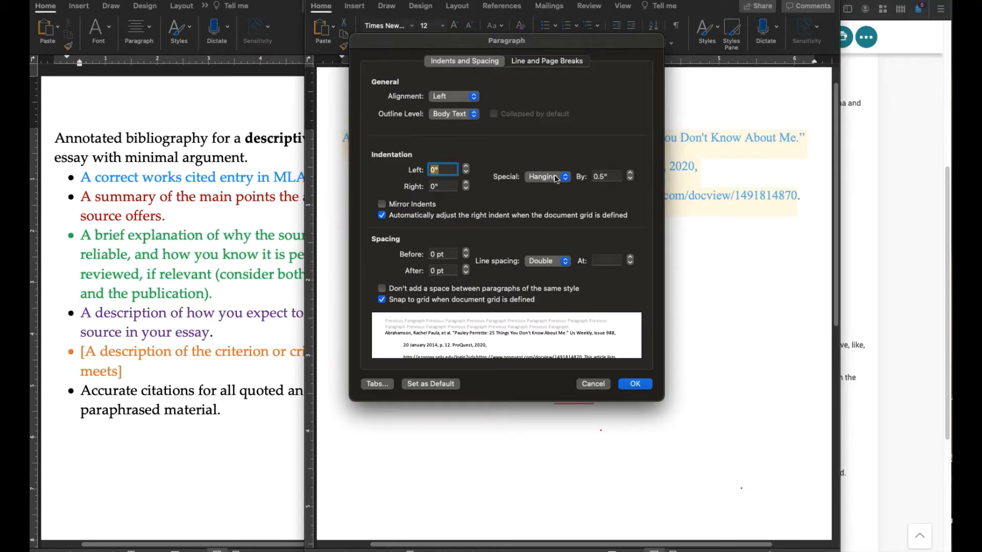
pyautogui.moveTo(586, 265)
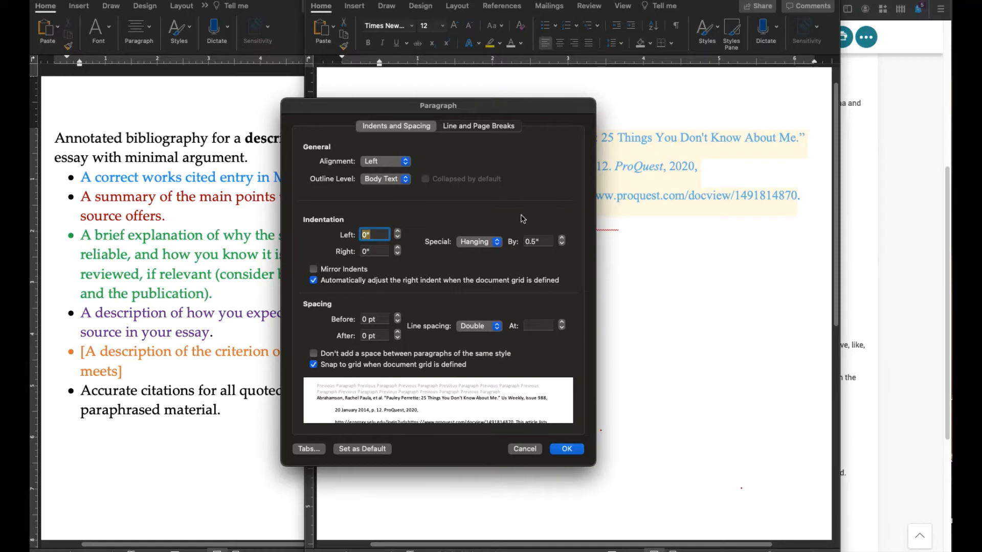
pyautogui.moveTo(520, 219)
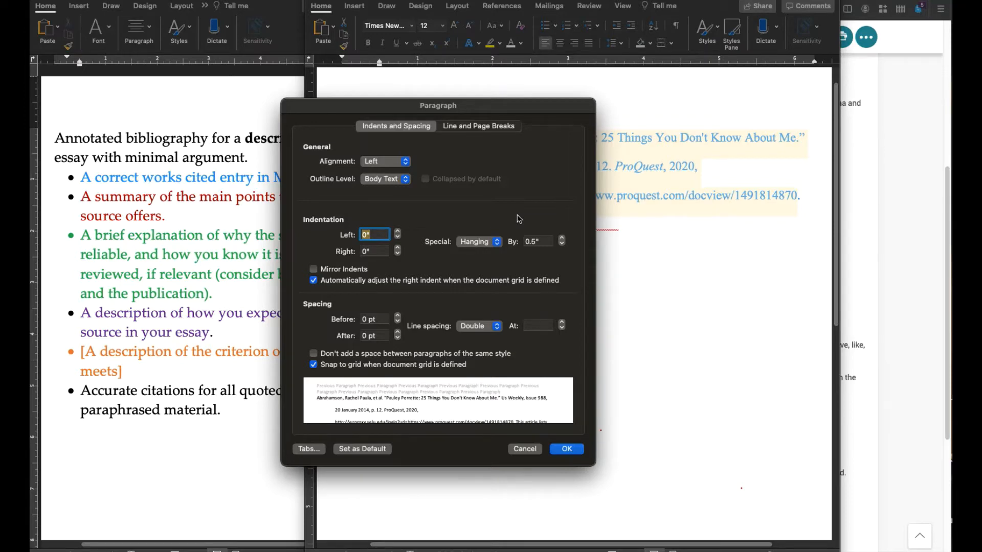
pyautogui.moveTo(560, 409)
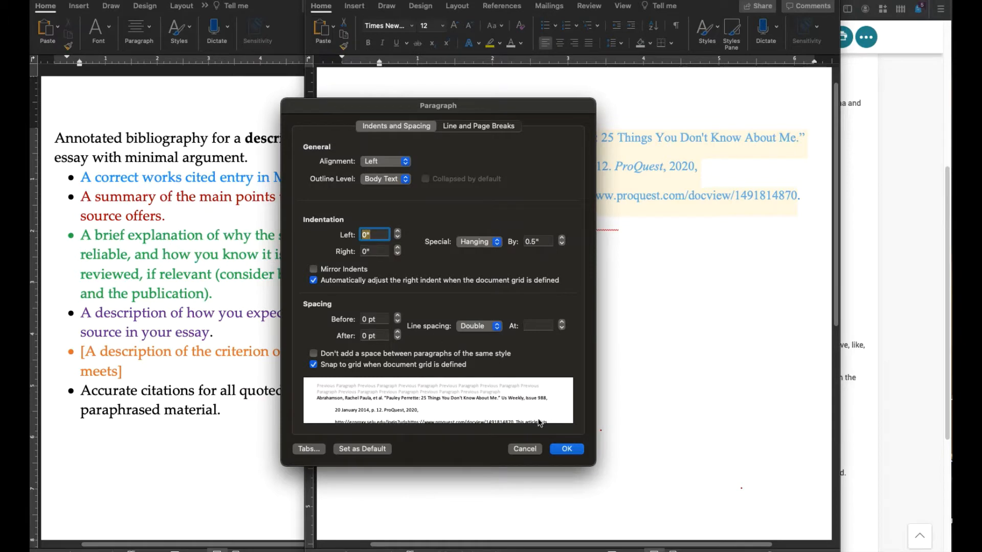
pyautogui.click(411, 24)
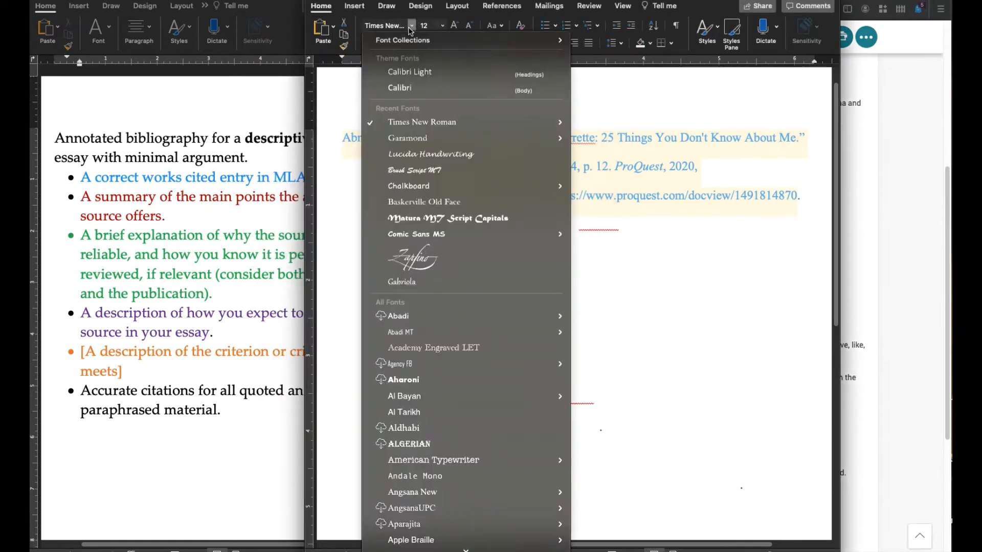
pyautogui.click(441, 25)
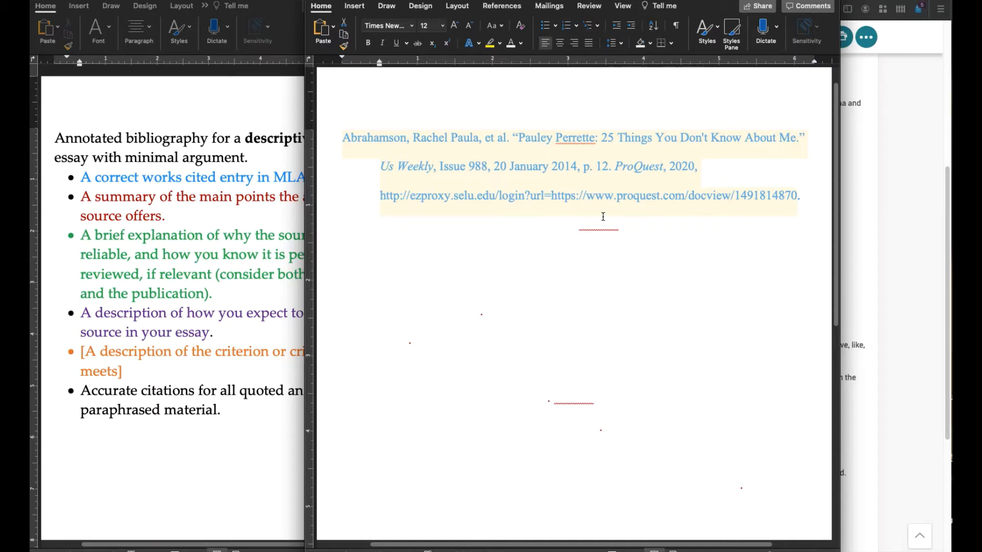
# Bring the assignment instructions document to the front beside the citation draft.
pyautogui.click(560, 195)
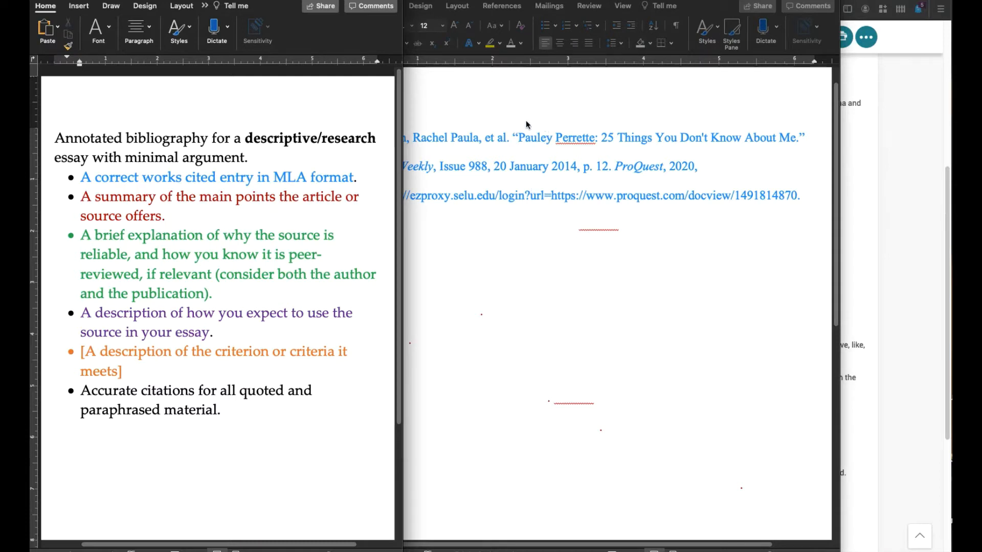
pyautogui.moveTo(568, 135)
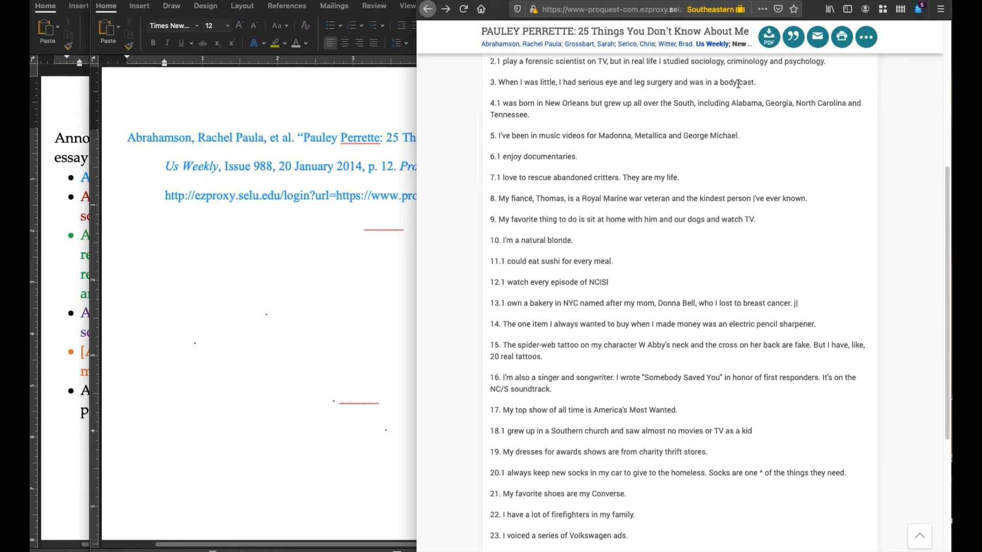
pyautogui.moveTo(603, 331)
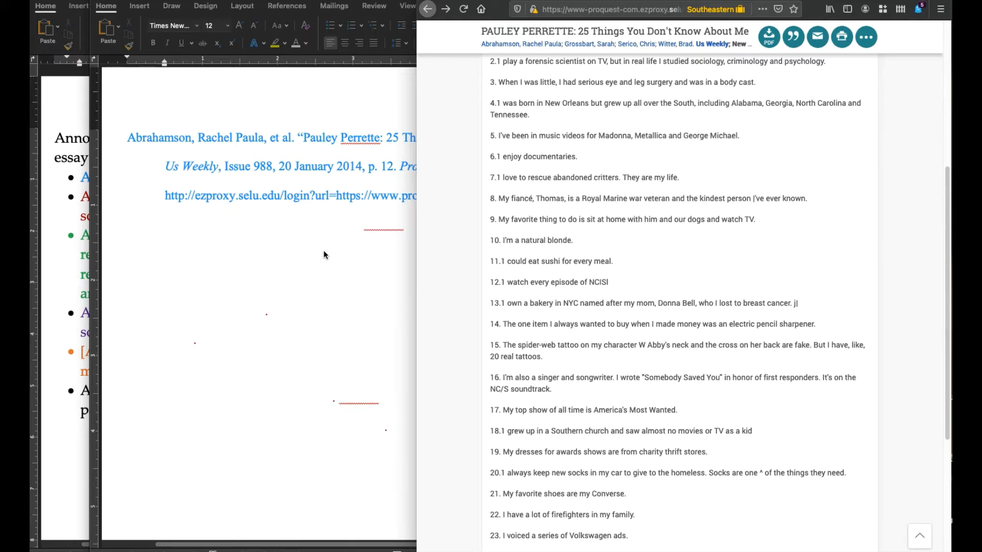
pyautogui.moveTo(243, 240)
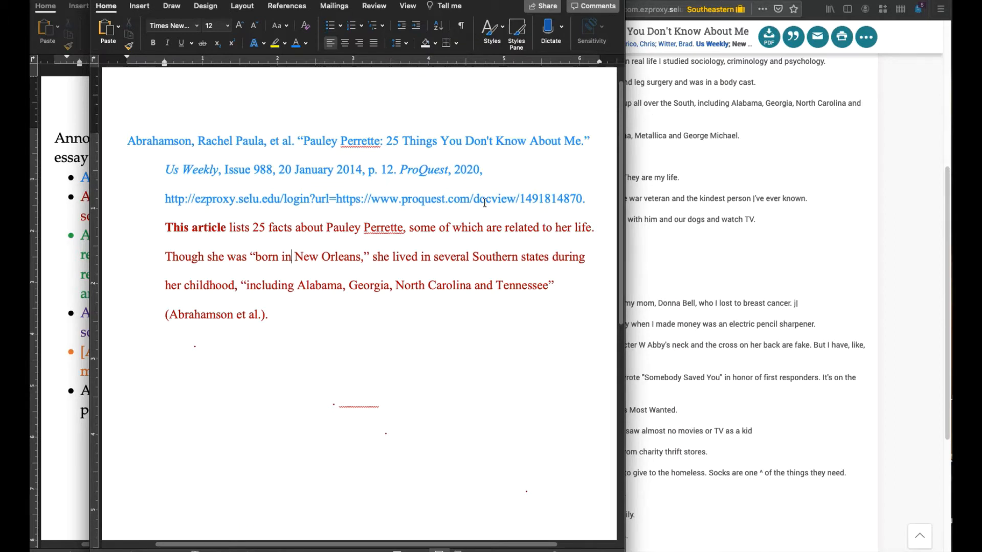
# Recolour the first (Abrahamson et al.) citation black after the quoted list of Southern states.
pyautogui.moveTo(164, 227); pyautogui.dragTo(594, 227)
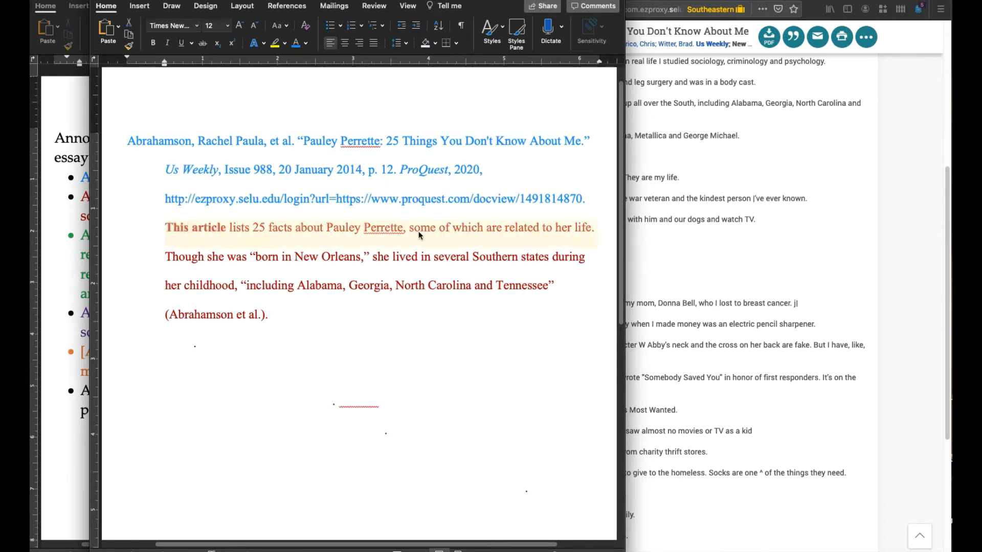
pyautogui.moveTo(622, 200)
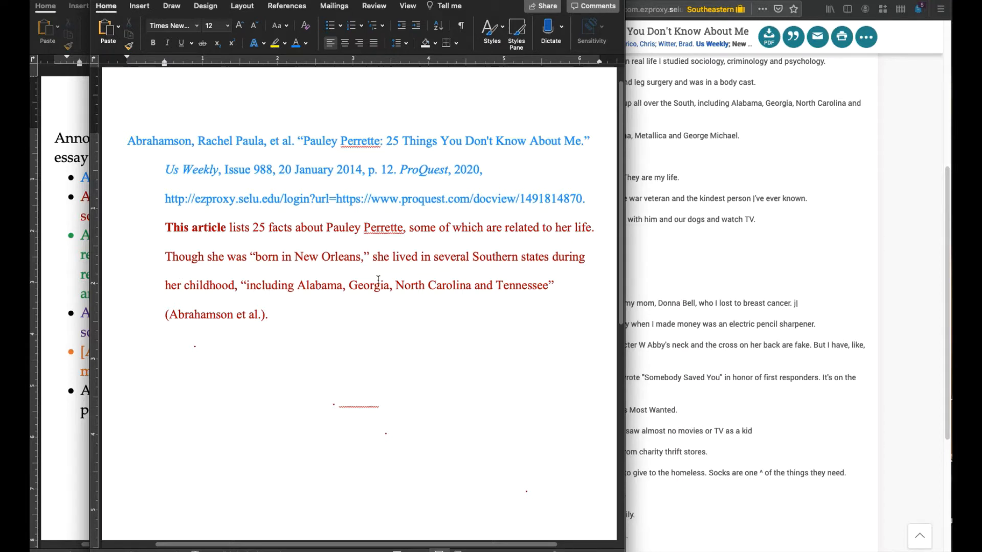
pyautogui.moveTo(245, 285); pyautogui.dragTo(362, 286)
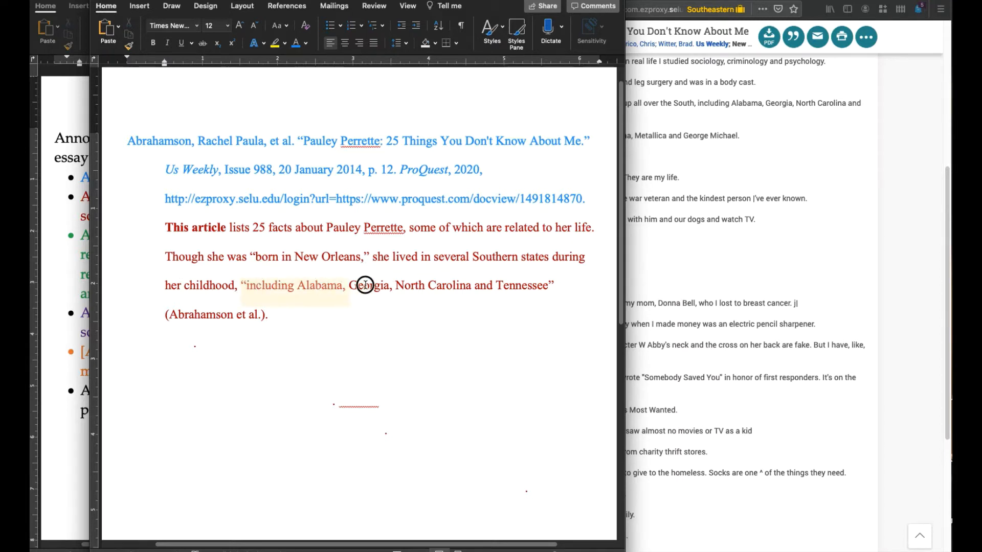
pyautogui.moveTo(368, 286); pyautogui.dragTo(554, 291)
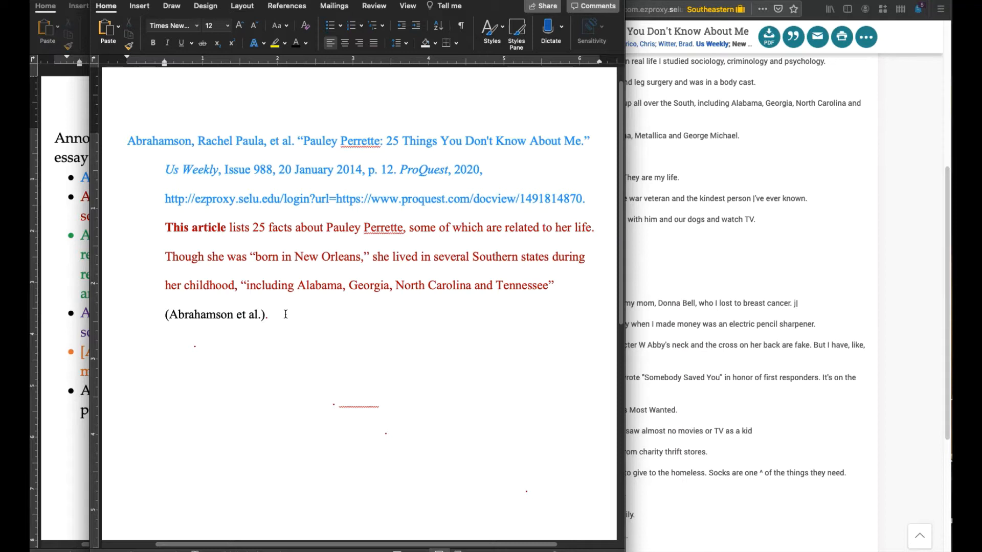
pyautogui.click(372, 257)
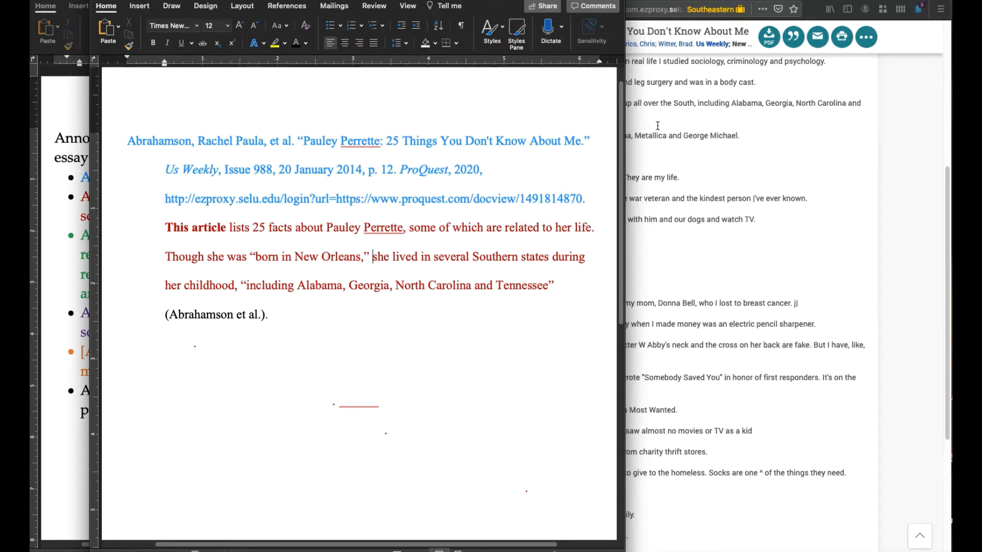
pyautogui.moveTo(604, 255)
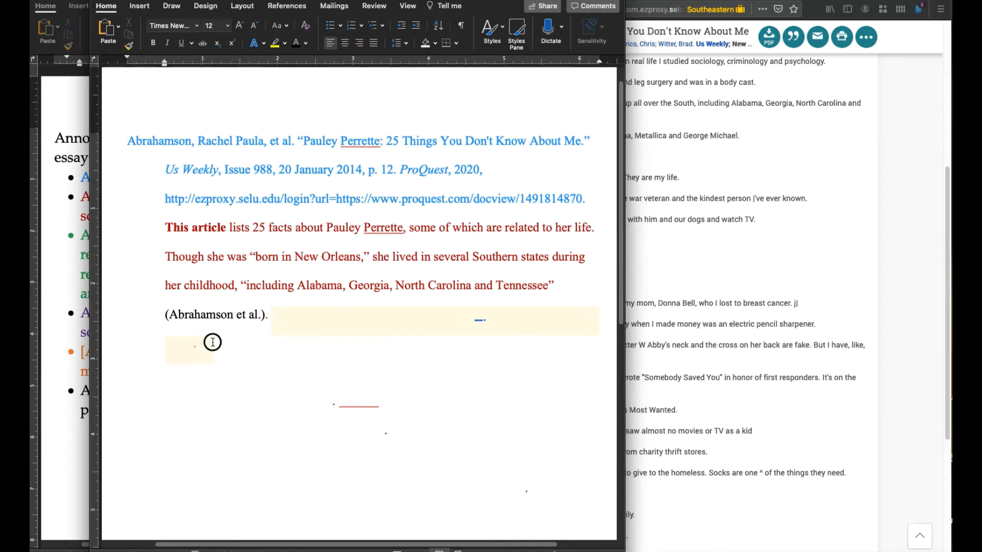
# Add a red sentence that she watched very little television as a child, cited to Abrahamson et al.
pyautogui.click(306, 43)
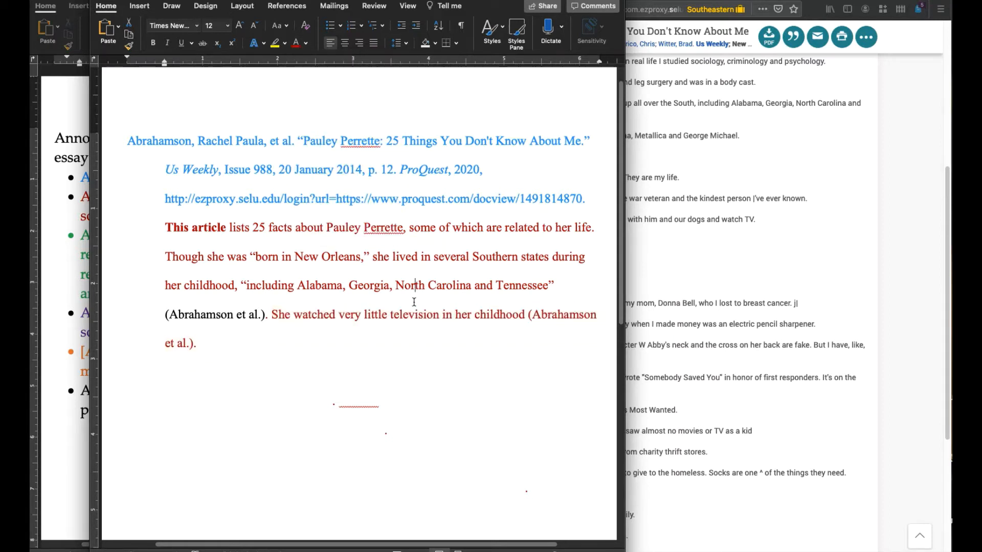
pyautogui.moveTo(390, 313); pyautogui.dragTo(526, 314)
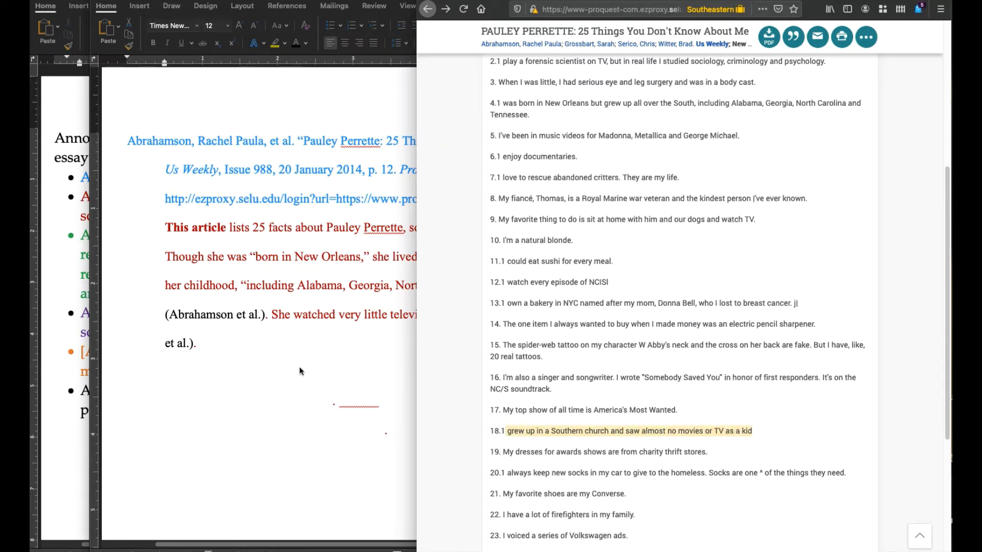
pyautogui.moveTo(288, 272)
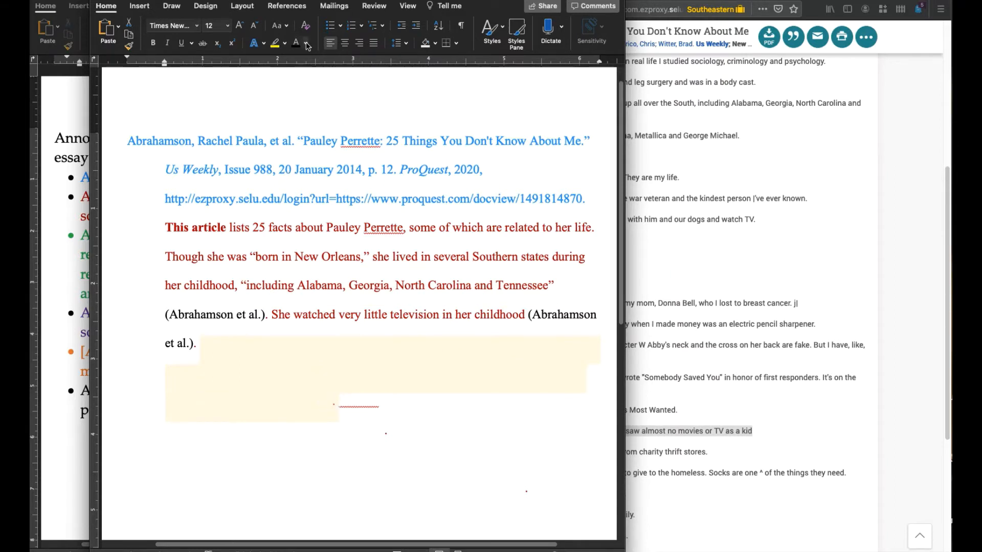
# Add a red cited sentence on her early restaurant jobs in the kitchen, bar and waiting tables.
pyautogui.write('Early jobs included several restaurant jobs—in the kitchen, behind the bar, and waiting tables—as well as a first job "in a car lot" and a later job distributing flyers for Taco Bell (Abrahamson et al).')
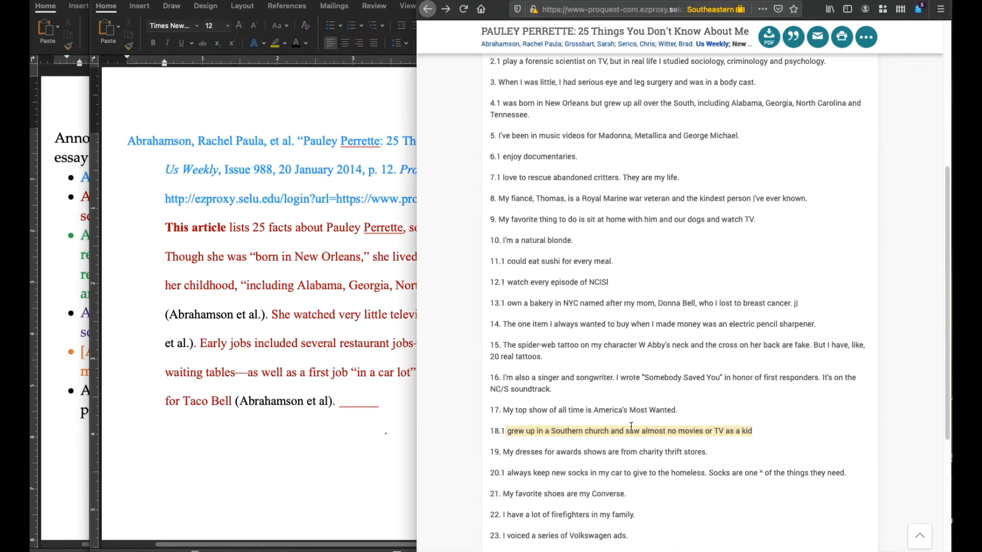
pyautogui.scroll(-3)
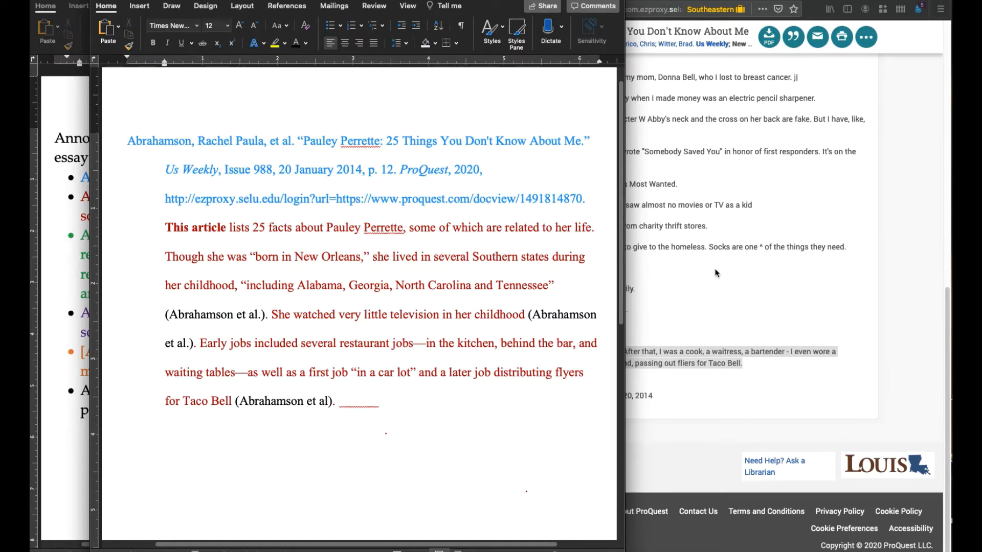
pyautogui.moveTo(475, 343)
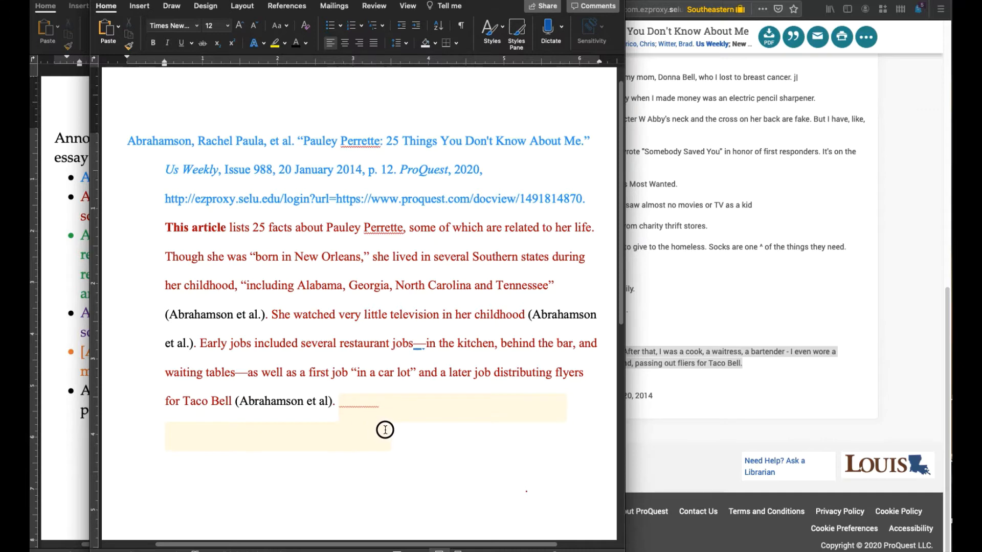
pyautogui.moveTo(326, 124)
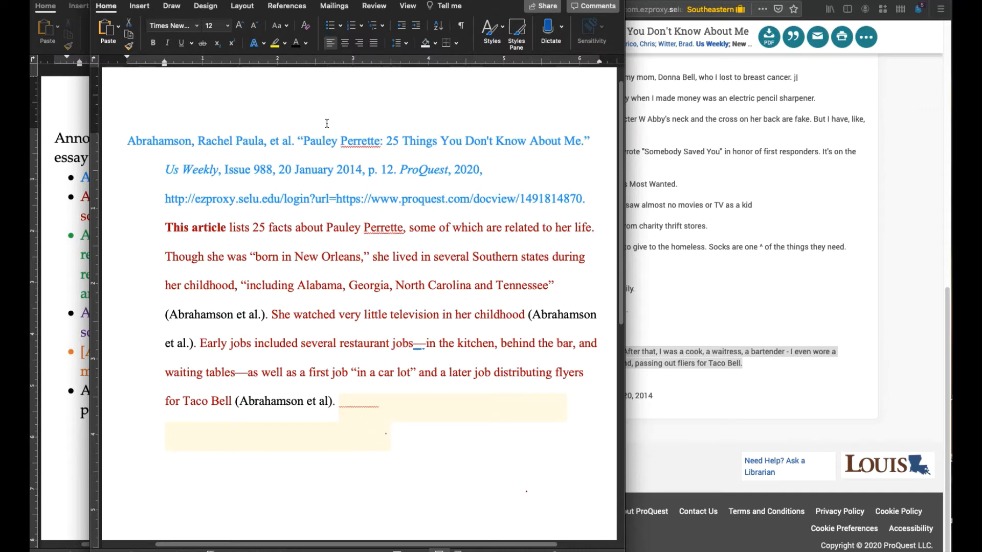
pyautogui.moveTo(306, 49)
pyautogui.write(' Perrette studied “sociology, criminology and psychology” in college (Abrahamson et al.')
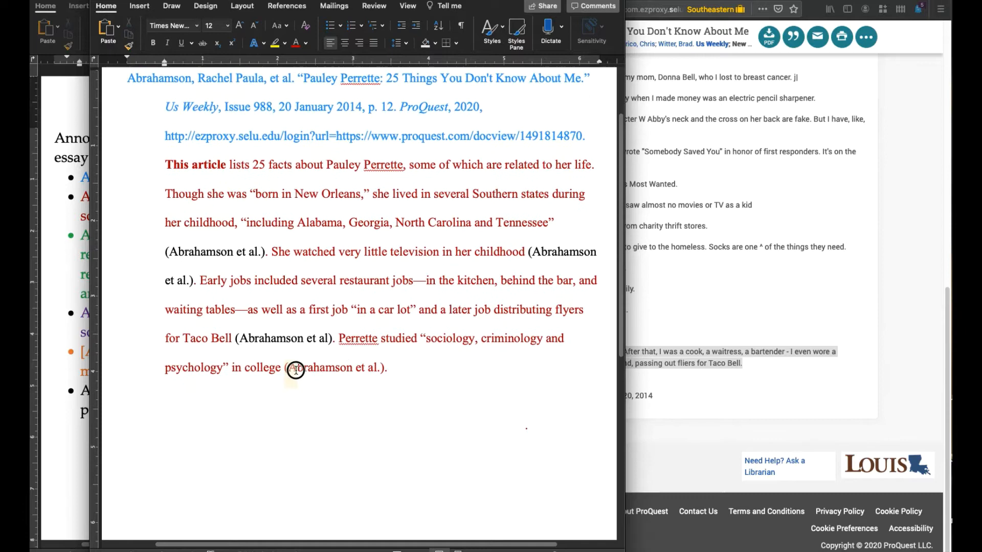
pyautogui.moveTo(288, 367); pyautogui.dragTo(385, 367)
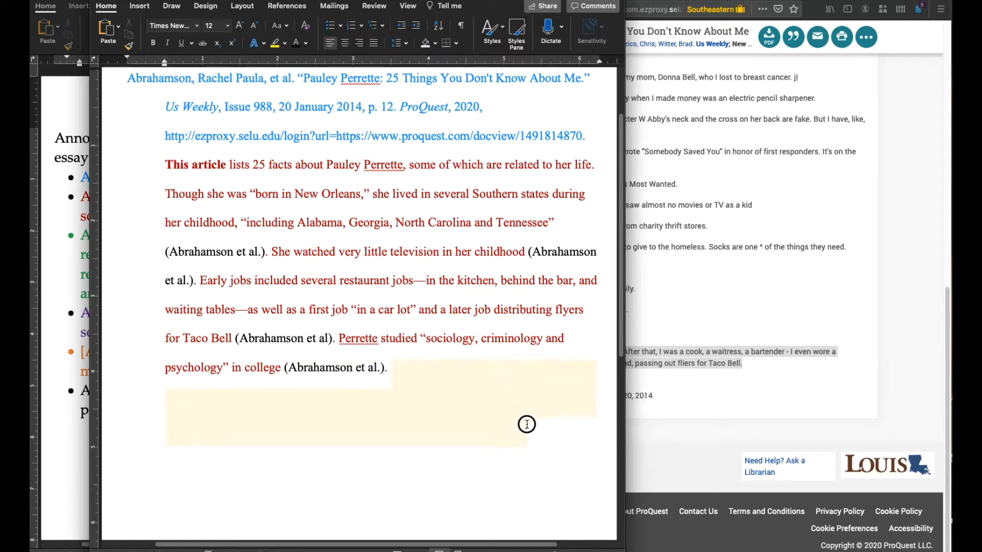
pyautogui.click(305, 43)
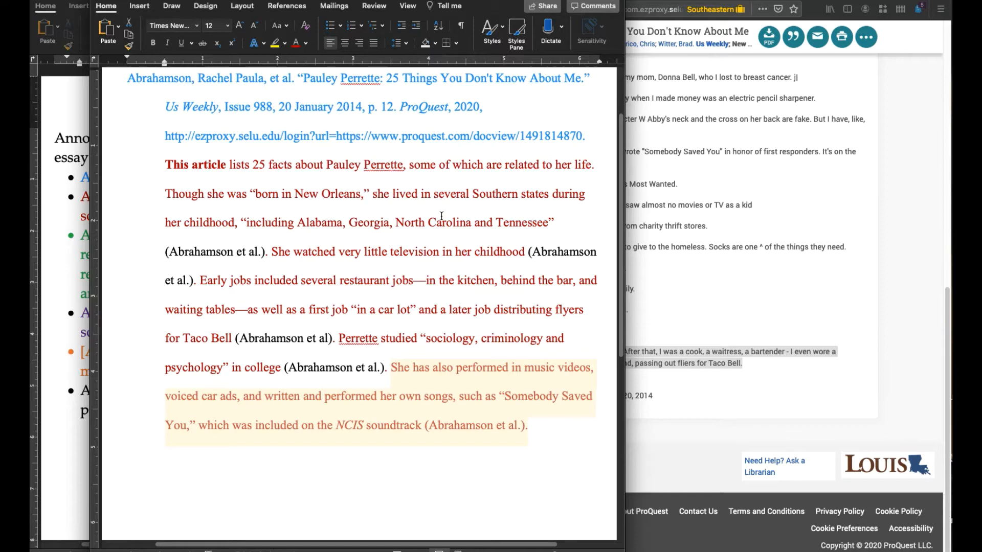
# Check the ProQuest full text for the fact about her appearing in music videos.
pyautogui.scroll(-3)
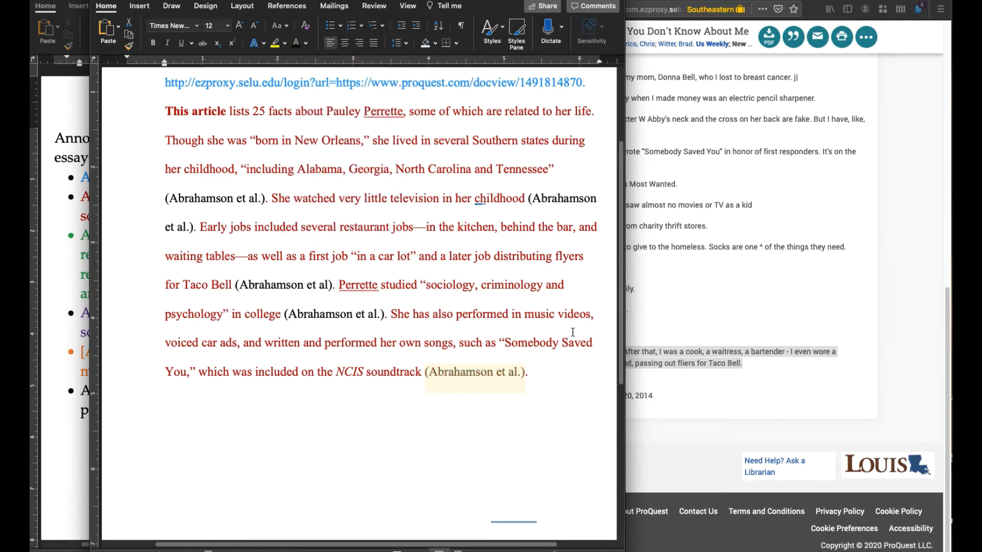
pyautogui.scroll(-3)
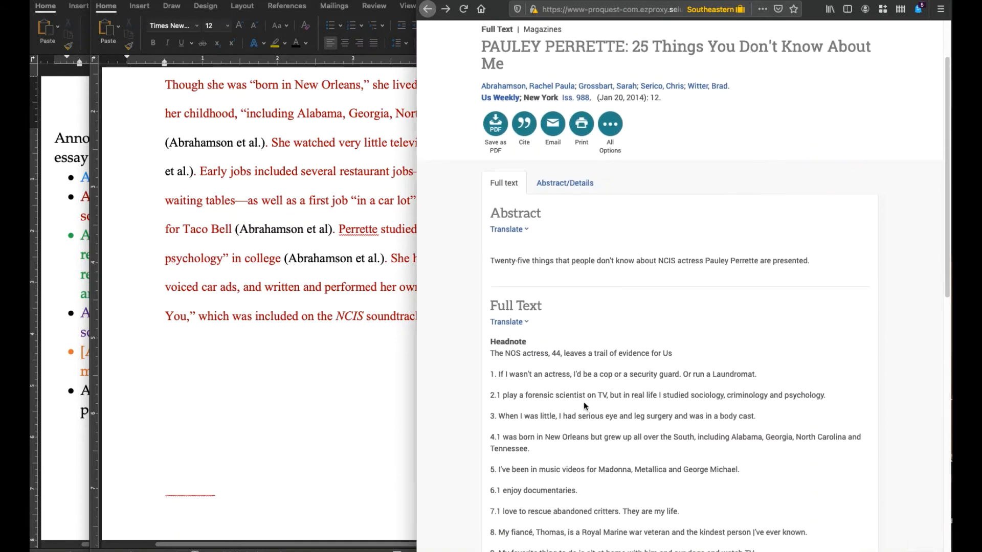
pyautogui.scroll(-3)
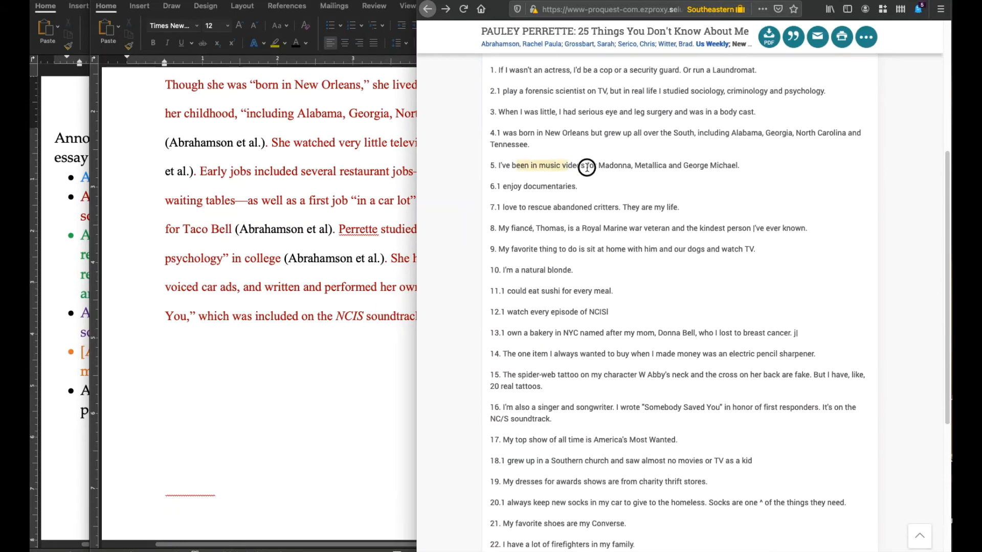
pyautogui.moveTo(513, 166); pyautogui.dragTo(738, 165)
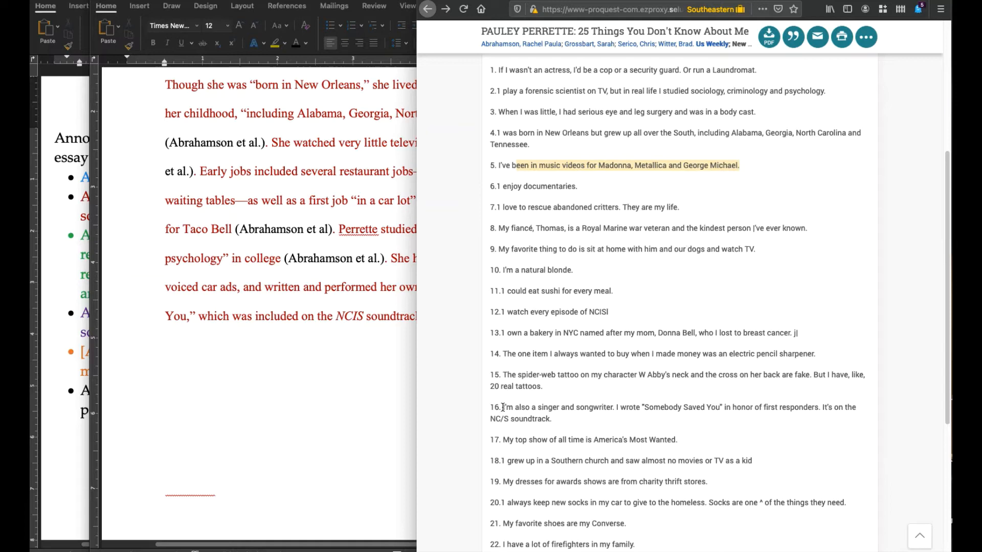
pyautogui.scroll(-3)
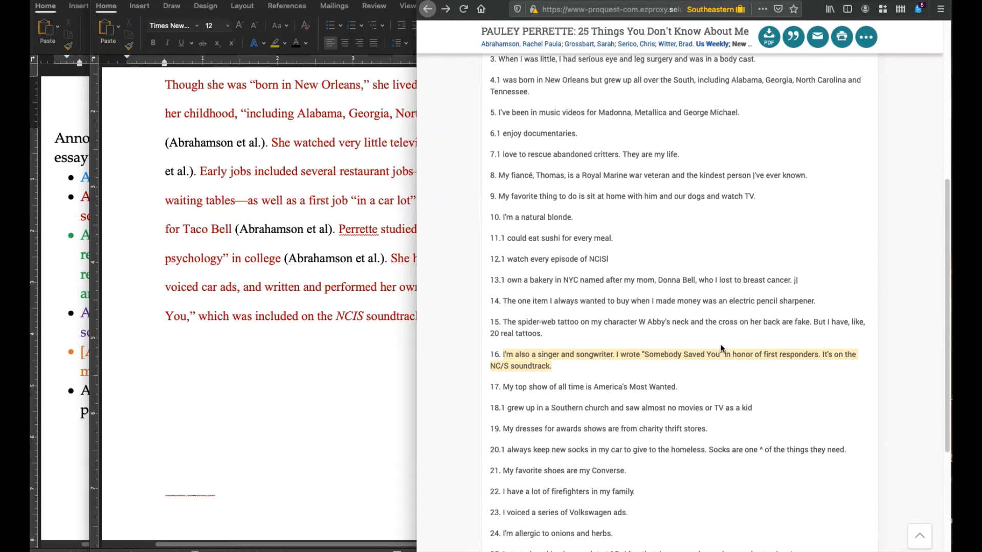
pyautogui.scroll(-3)
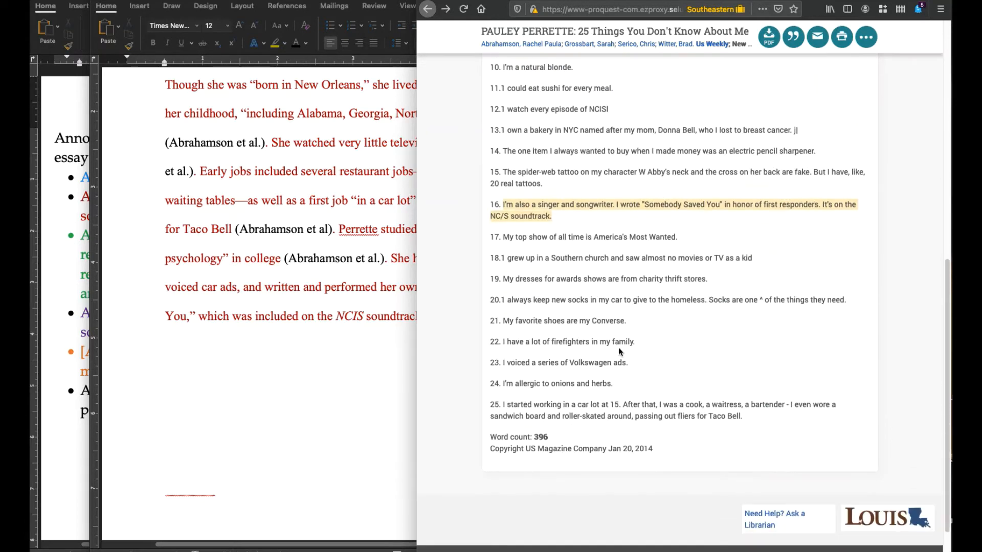
pyautogui.moveTo(327, 369)
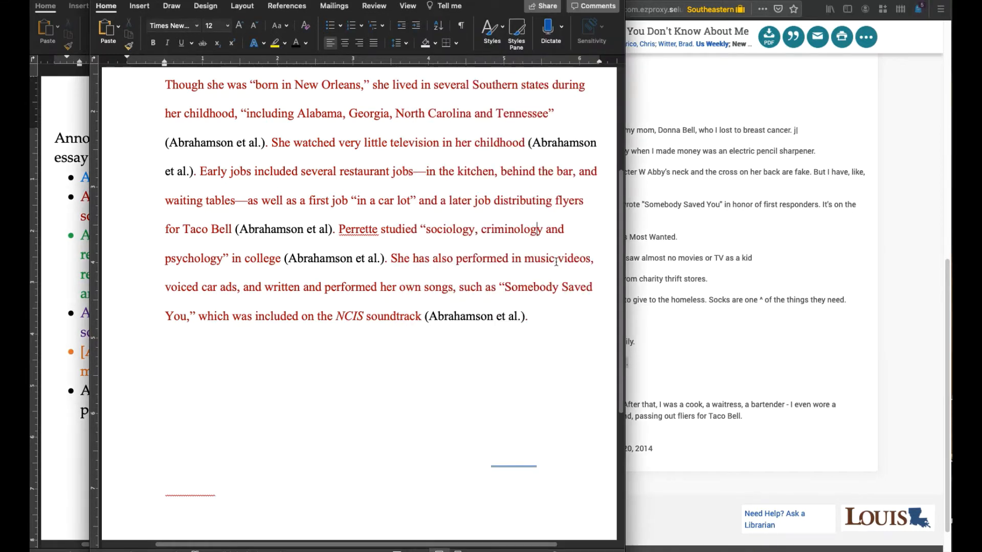
# Scroll the bibliography entry down beside the assignment requirements.
pyautogui.scroll(-3)
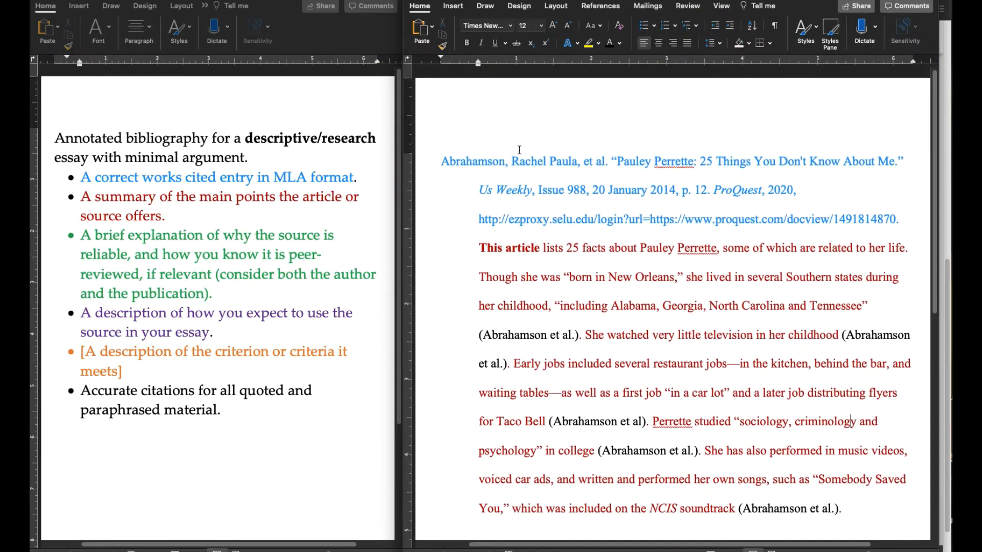
pyautogui.moveTo(734, 198)
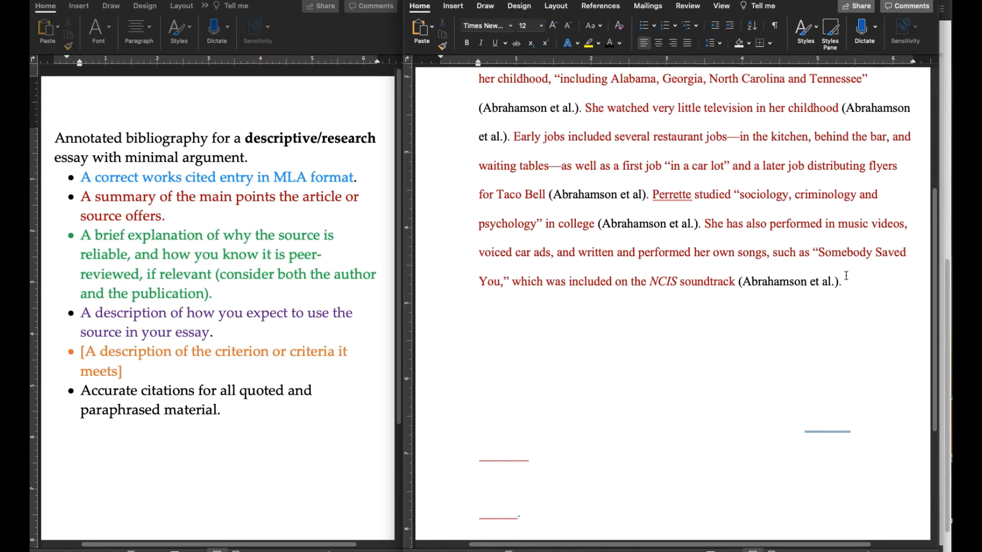
# Position after the summary paragraph for green sentences on US Weekly's reliability citing O'Connor.
pyautogui.click(843, 282)
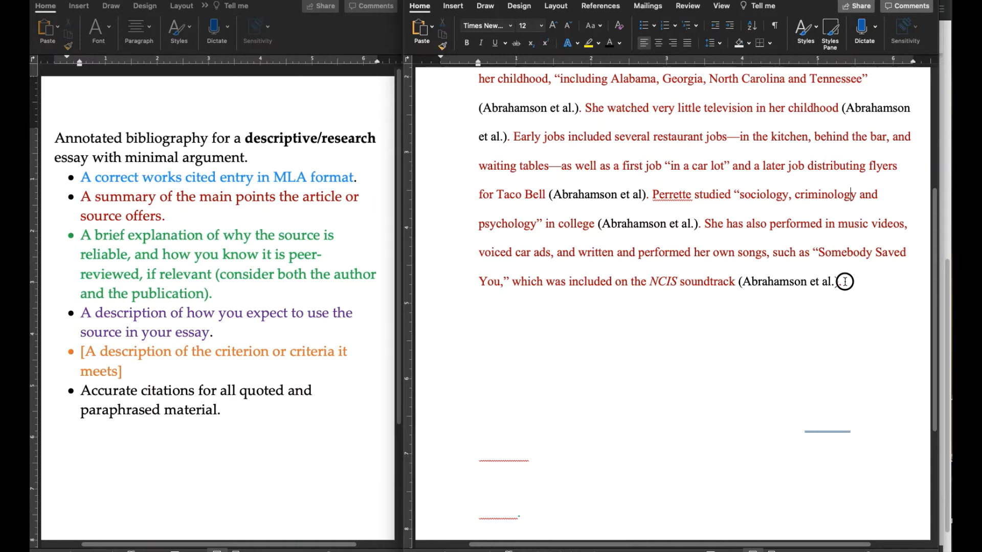
pyautogui.moveTo(843, 282); pyautogui.dragTo(787, 375)
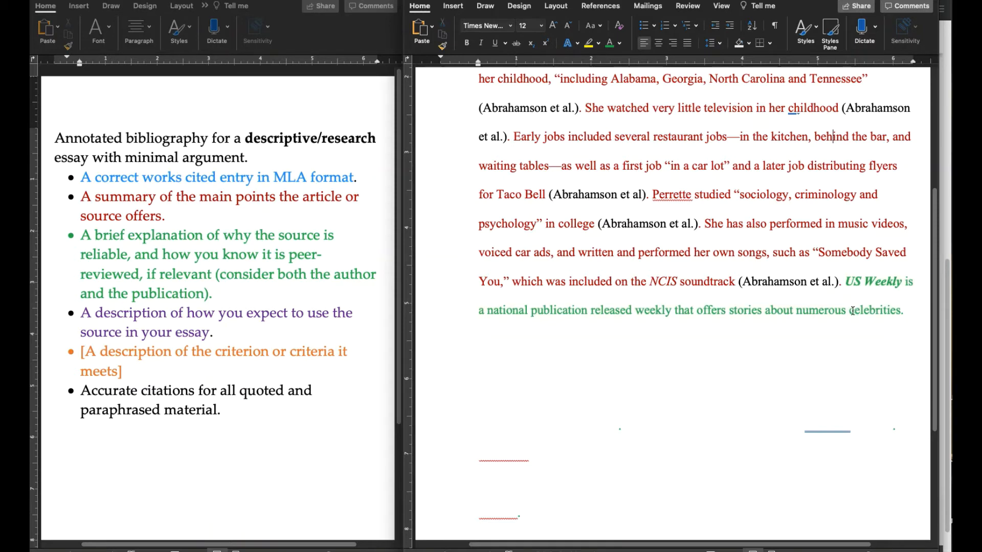
pyautogui.scroll(-3)
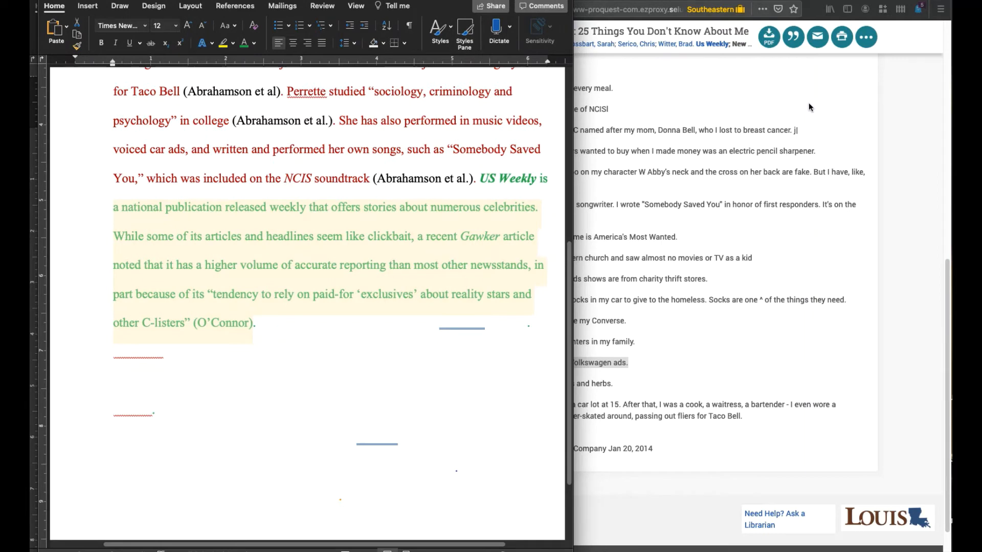
pyautogui.moveTo(851, 188)
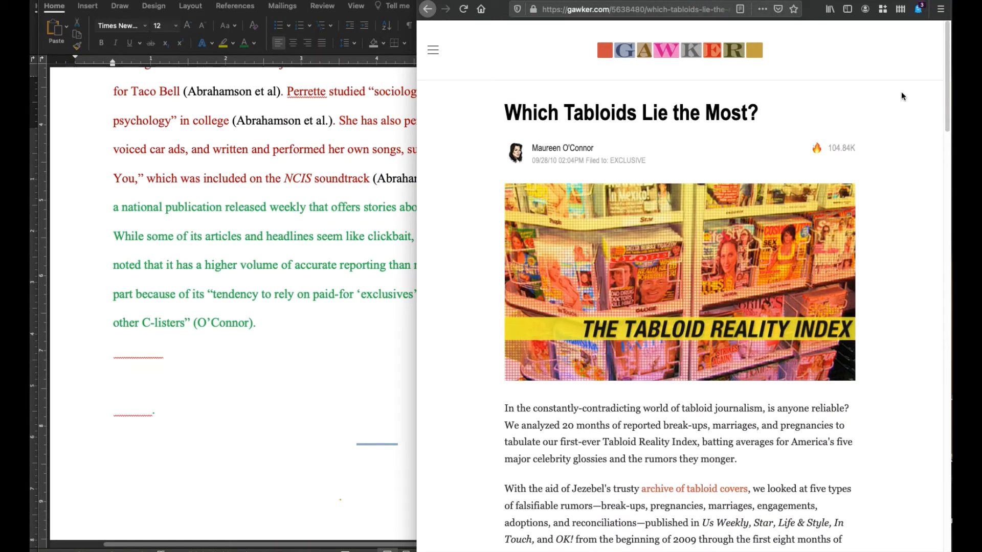
pyautogui.moveTo(887, 174)
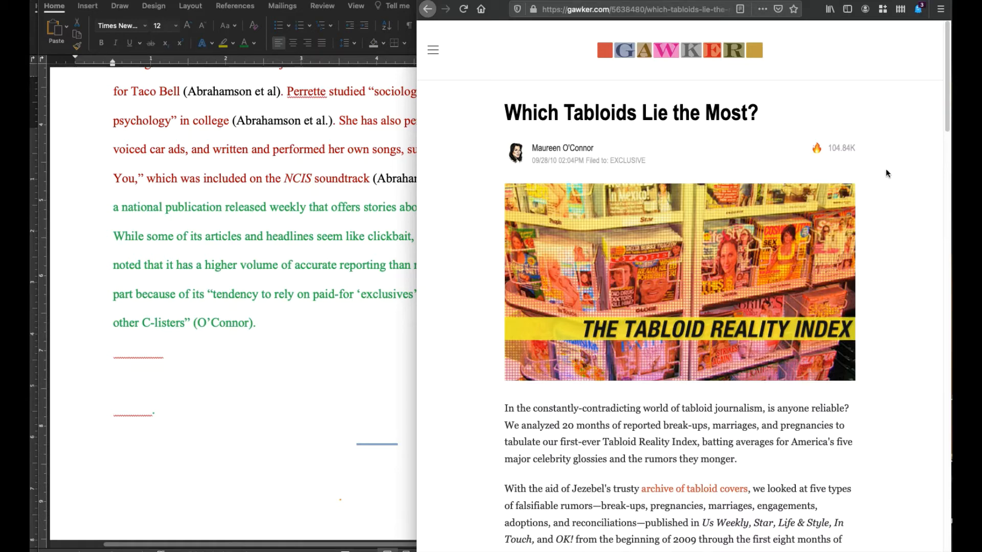
# Highlight the Gawker article's Us Weekly sentence about paid-for exclusives and C-listers.
pyautogui.scroll(-3)
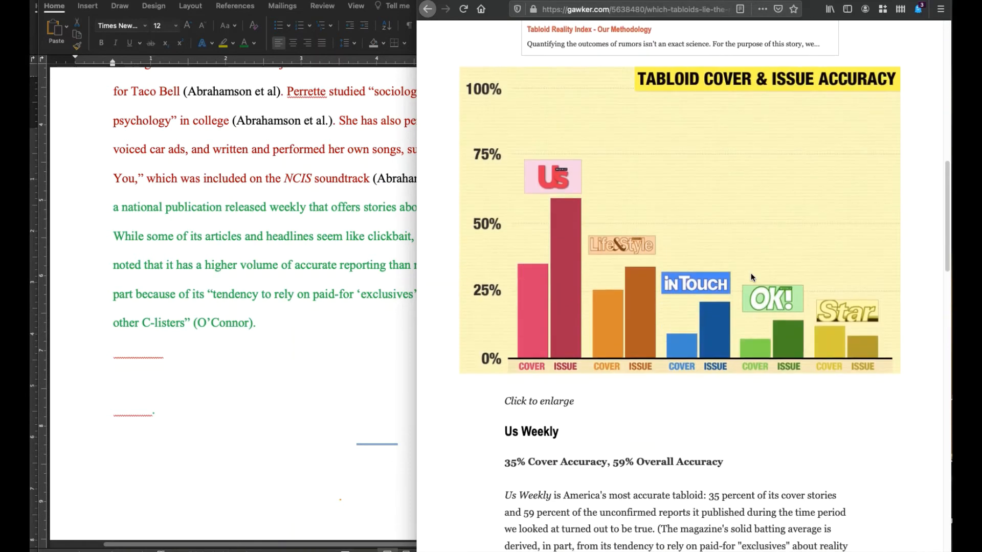
pyautogui.scroll(-3)
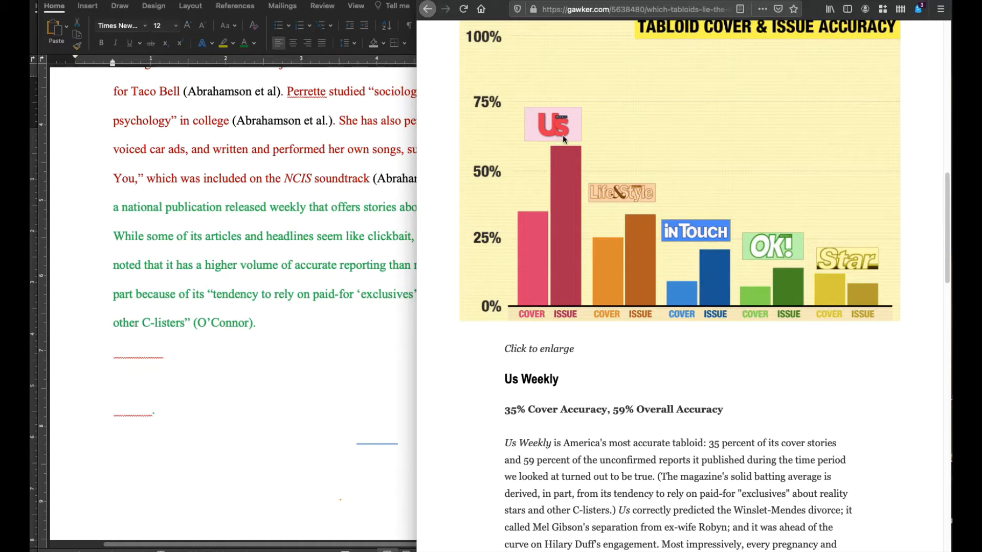
pyautogui.moveTo(690, 400)
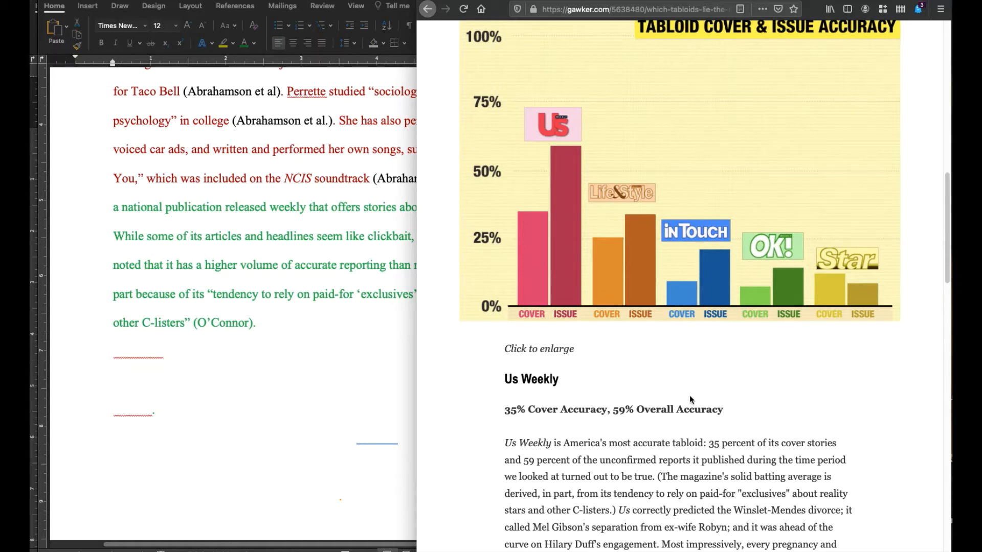
pyautogui.scroll(-3)
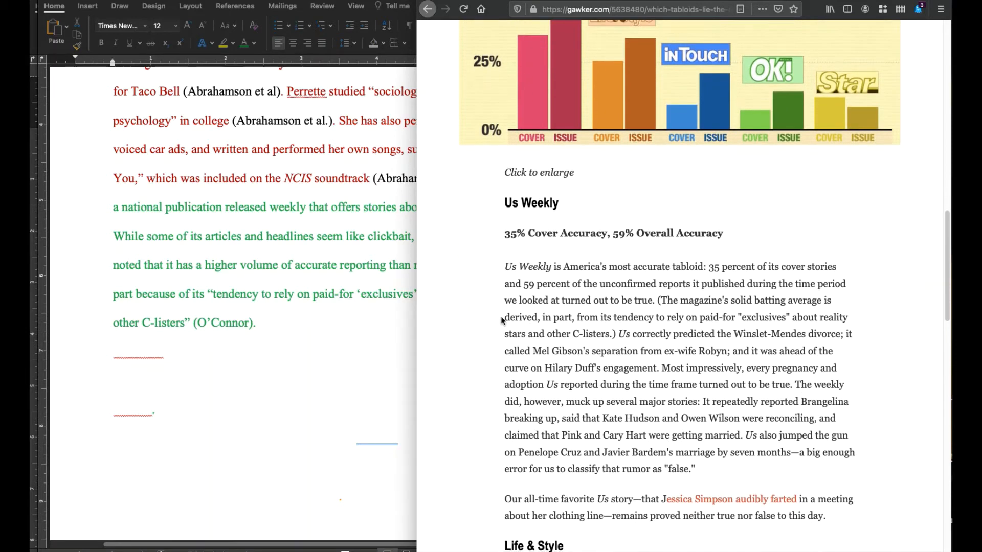
pyautogui.moveTo(673, 301)
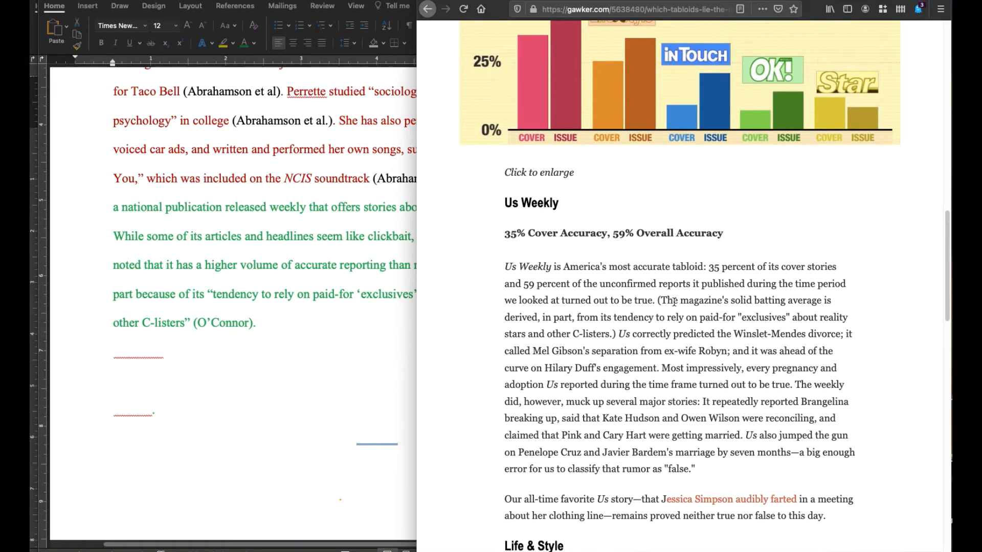
pyautogui.moveTo(512, 329)
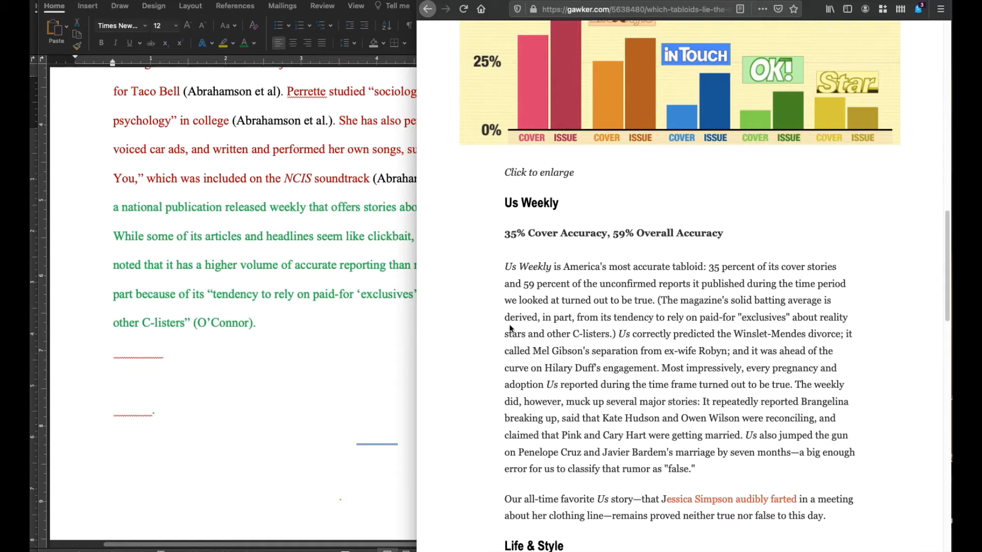
pyautogui.doubleClick(553, 317)
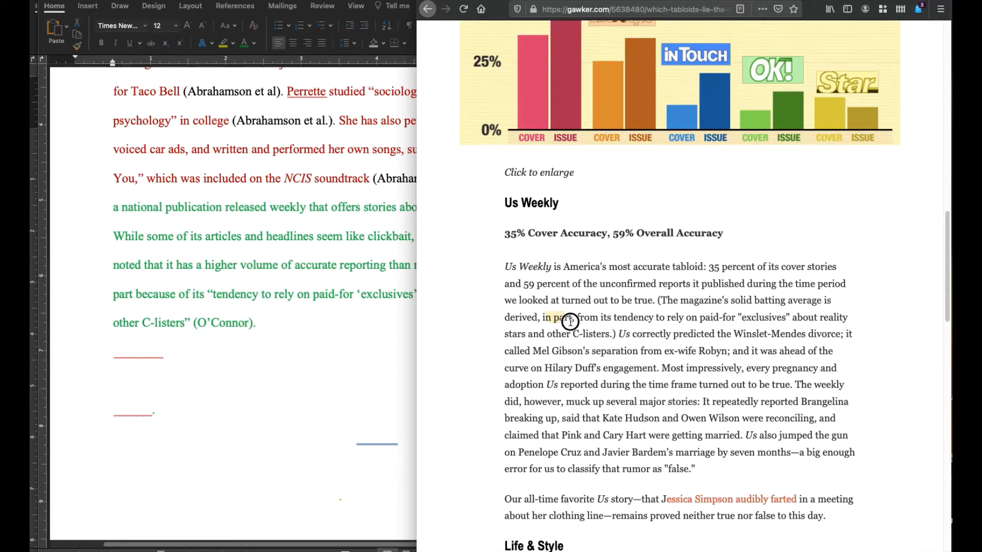
pyautogui.moveTo(544, 317); pyautogui.dragTo(614, 333)
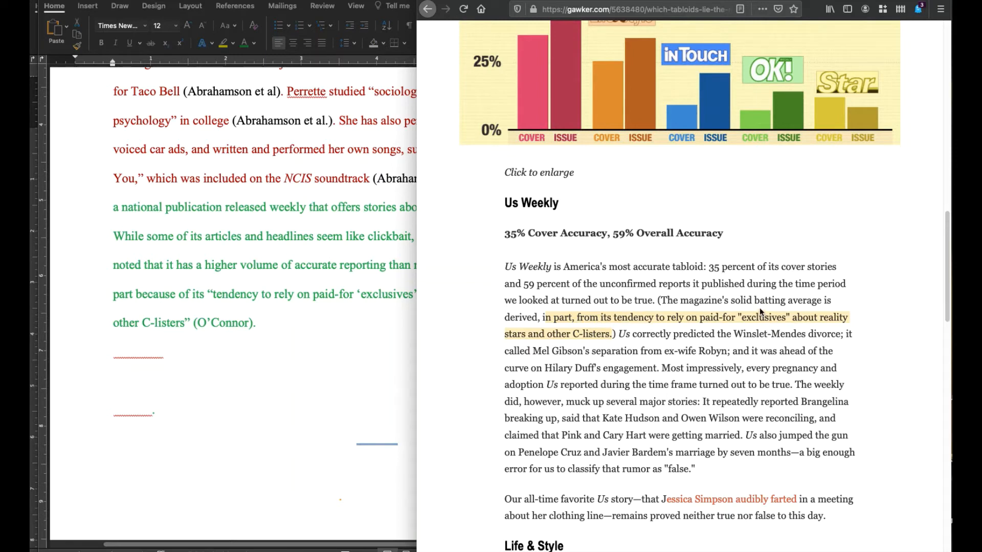
pyautogui.moveTo(702, 377)
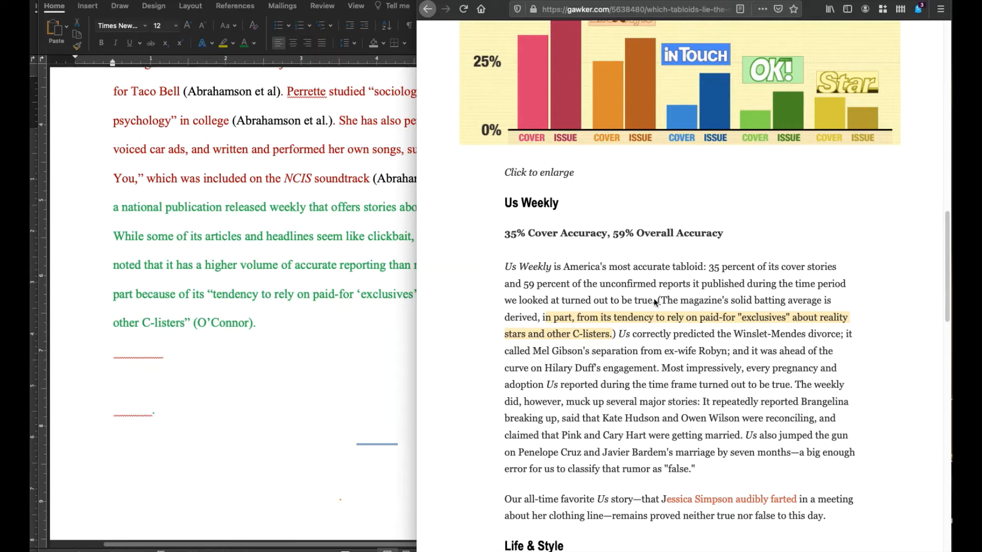
pyautogui.moveTo(354, 313)
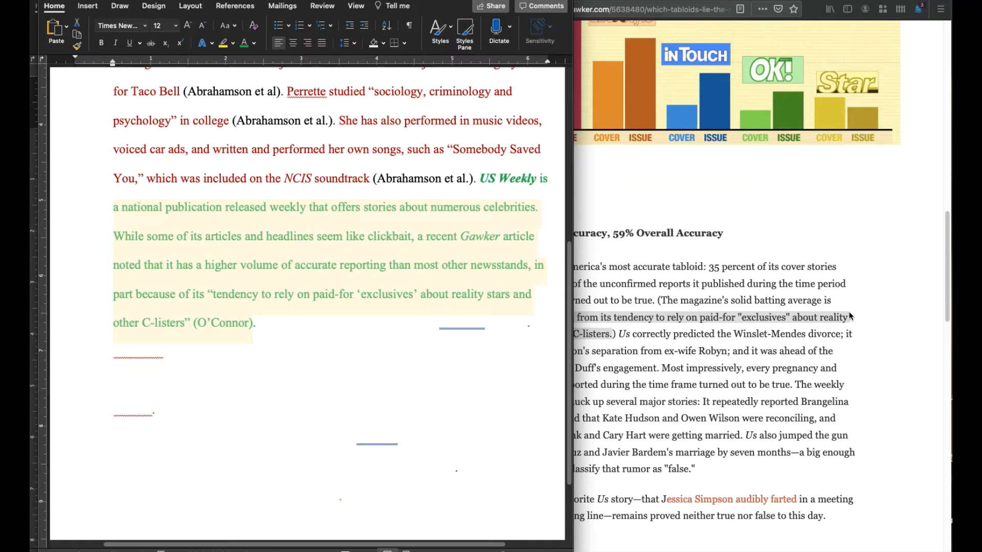
pyautogui.moveTo(802, 325)
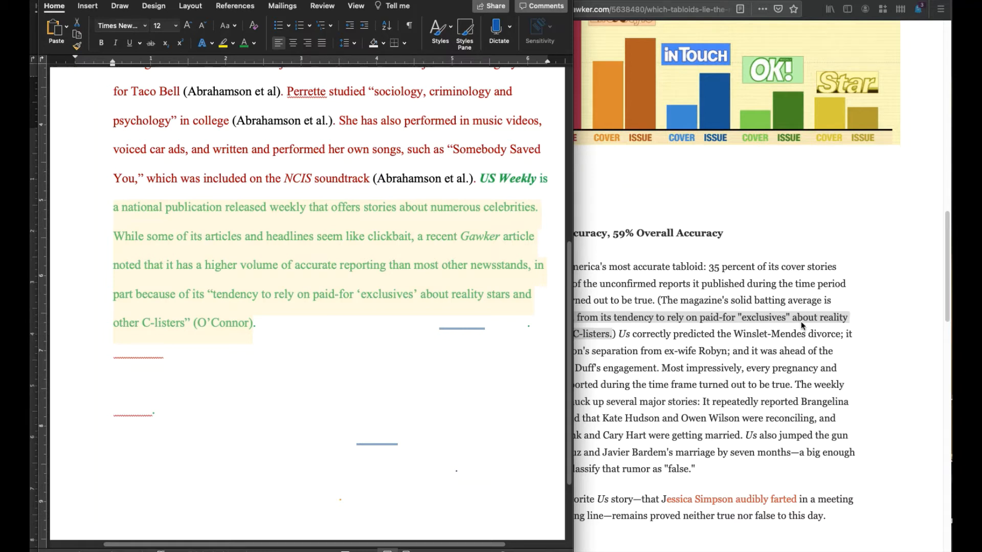
pyautogui.moveTo(729, 314)
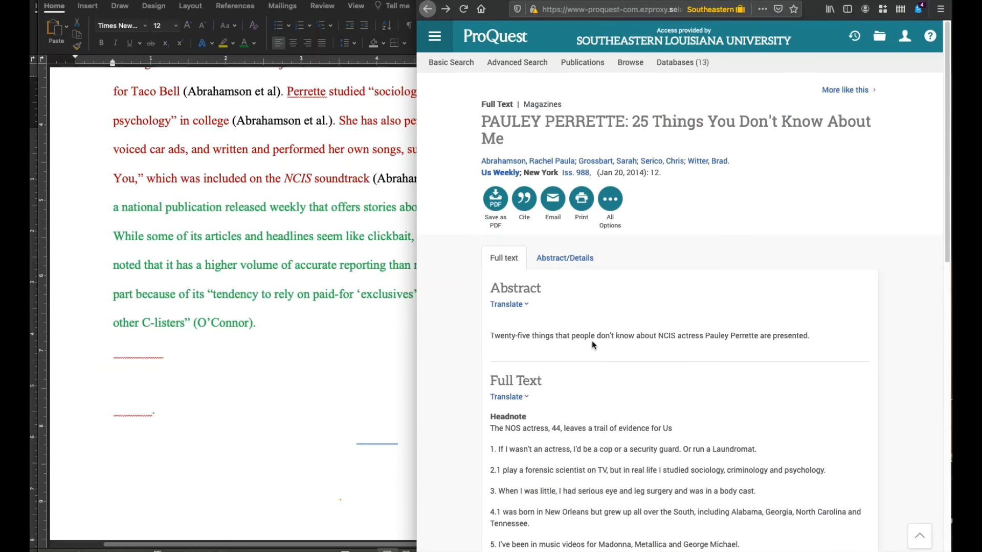
pyautogui.moveTo(528, 161)
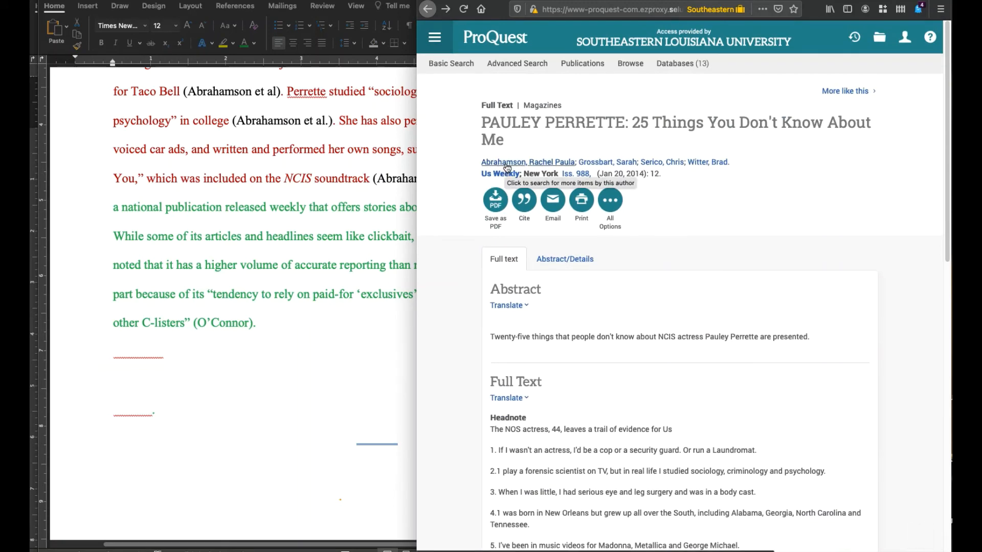
# Search ProQuest for more articles by Rachel Paula Abrahamson and look through the 3,331 results.
pyautogui.rightClick(504, 168)
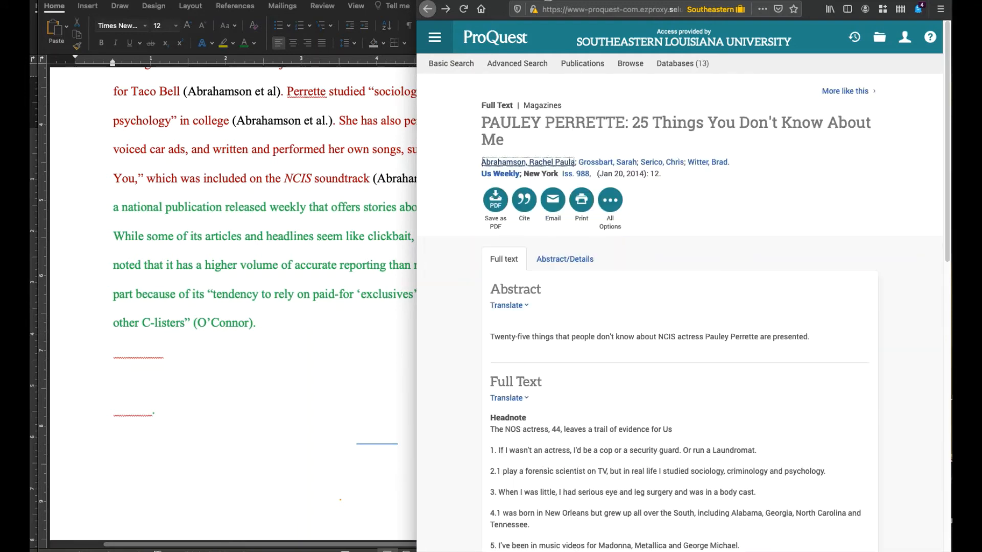
pyautogui.click(528, 161)
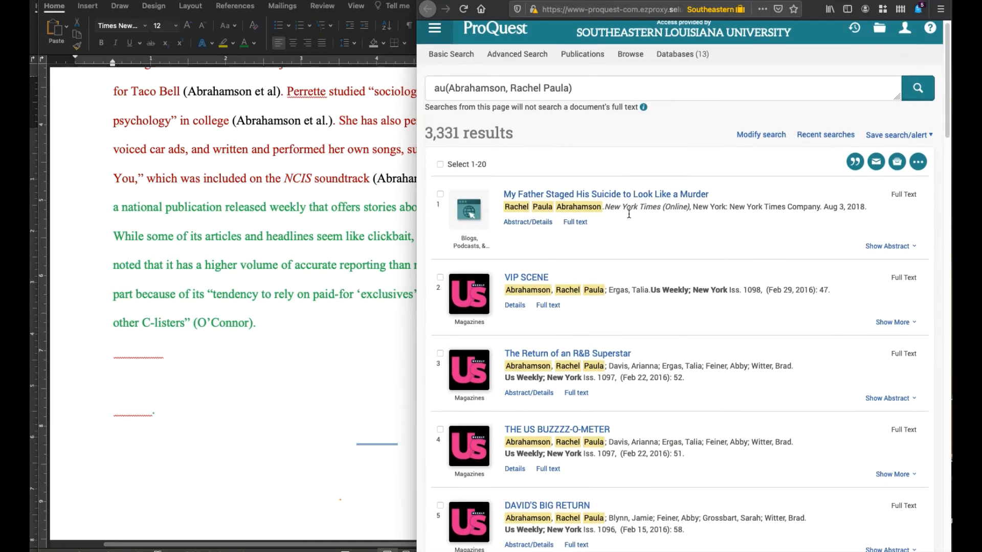
pyautogui.scroll(-3)
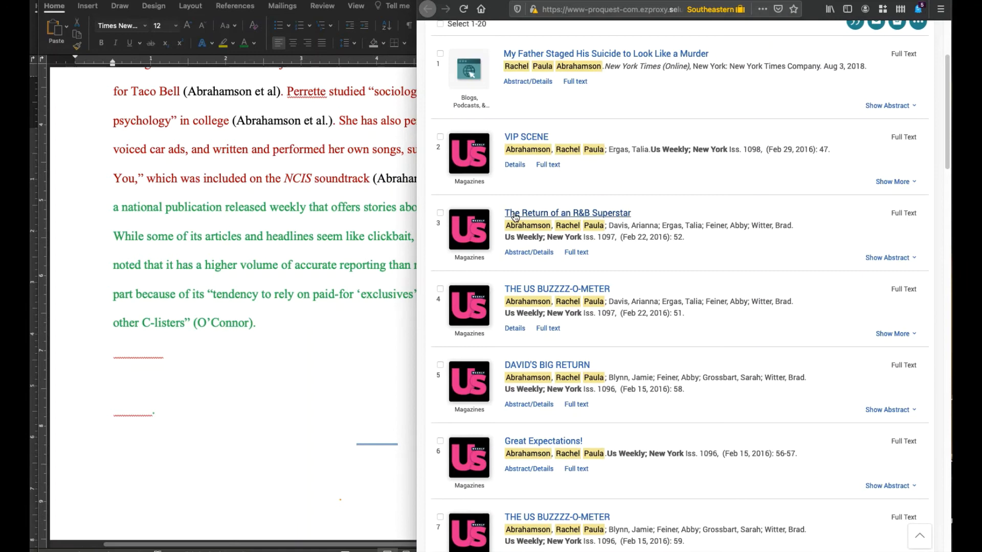
pyautogui.moveTo(735, 246)
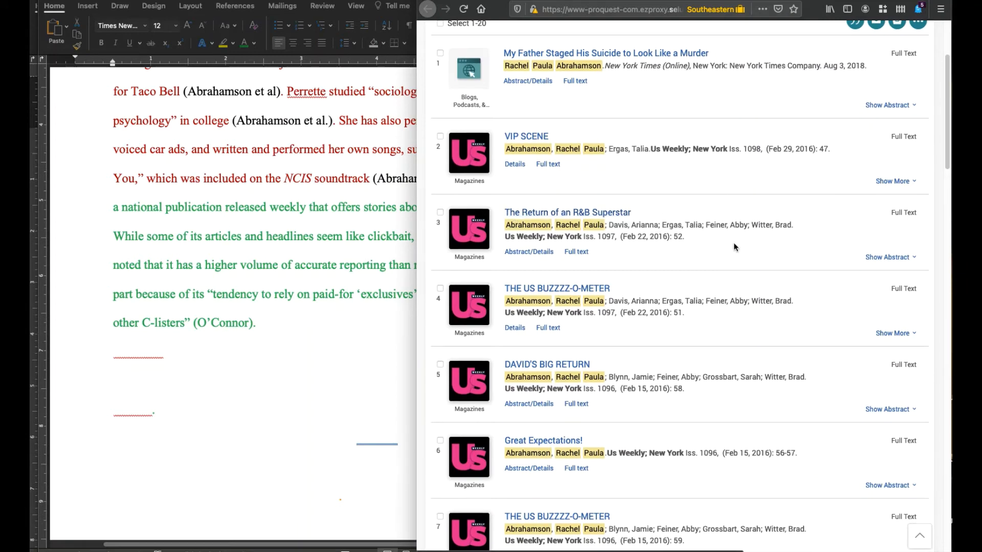
pyautogui.scroll(-3)
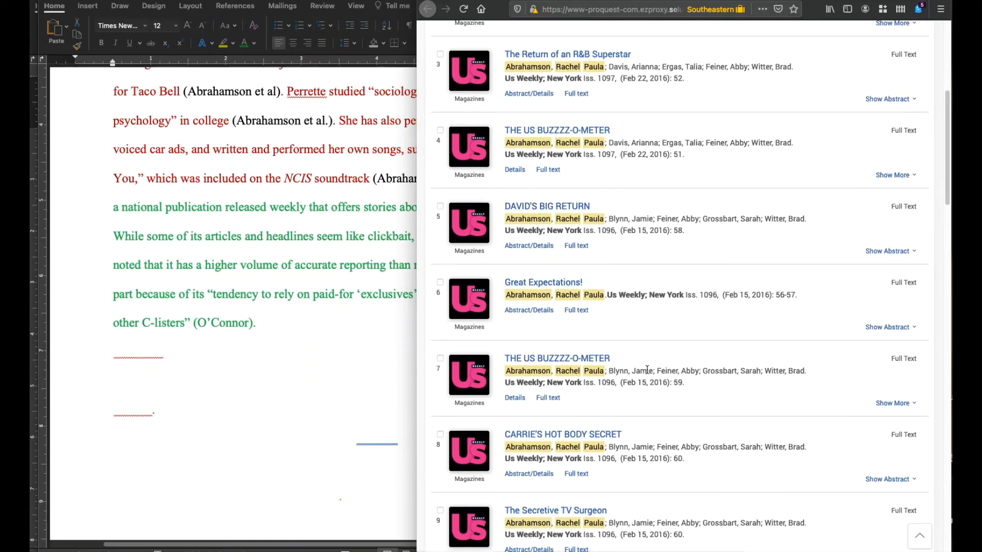
pyautogui.scroll(-3)
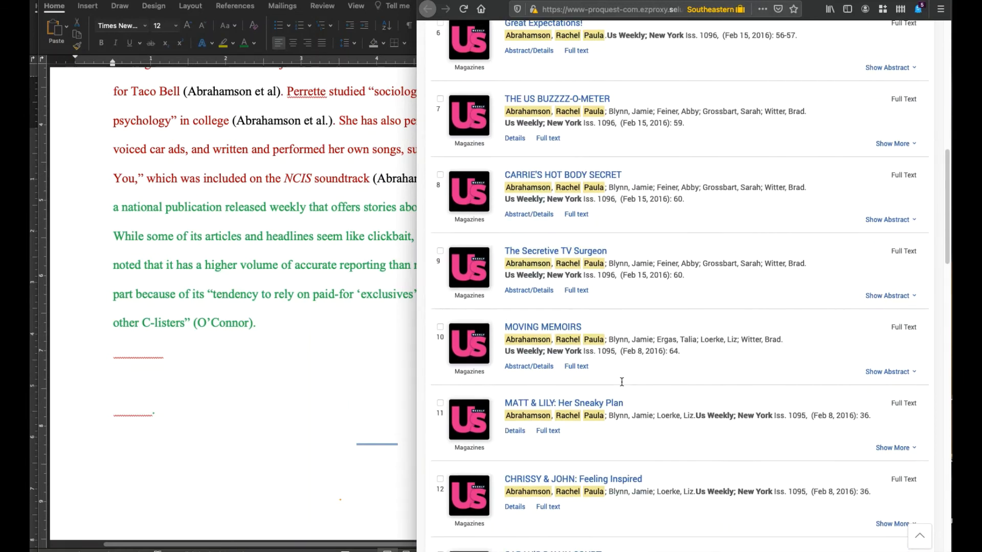
pyautogui.scroll(-3)
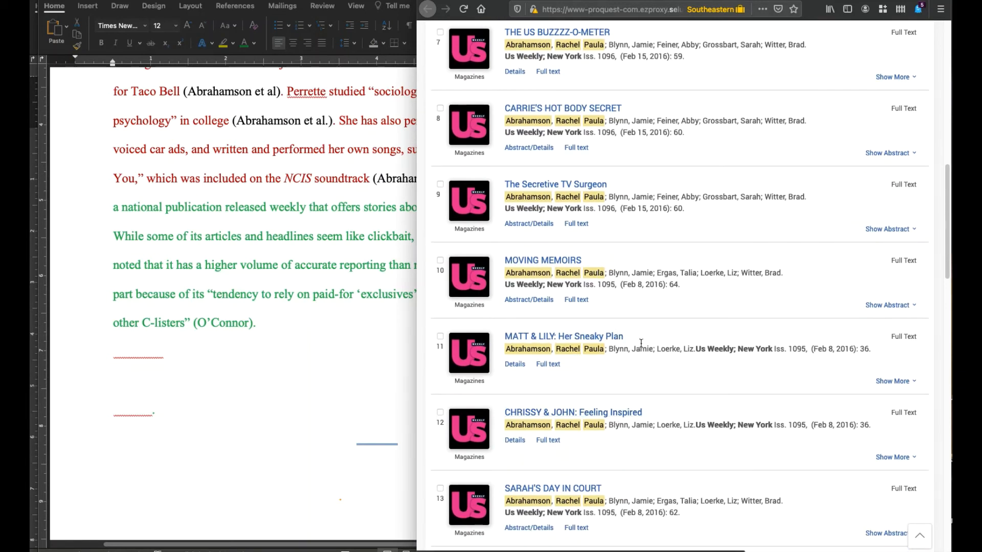
pyautogui.scroll(-3)
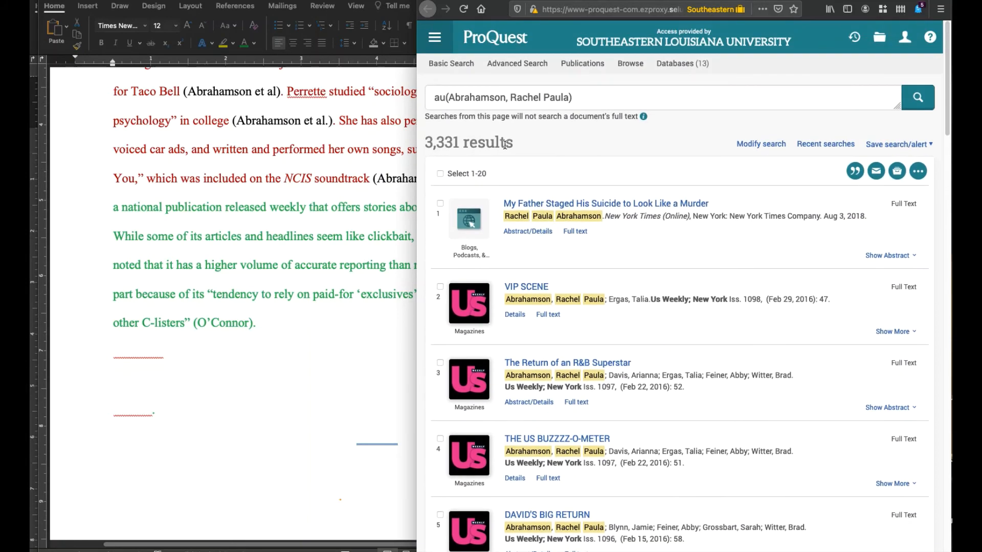
pyautogui.moveTo(560, 263)
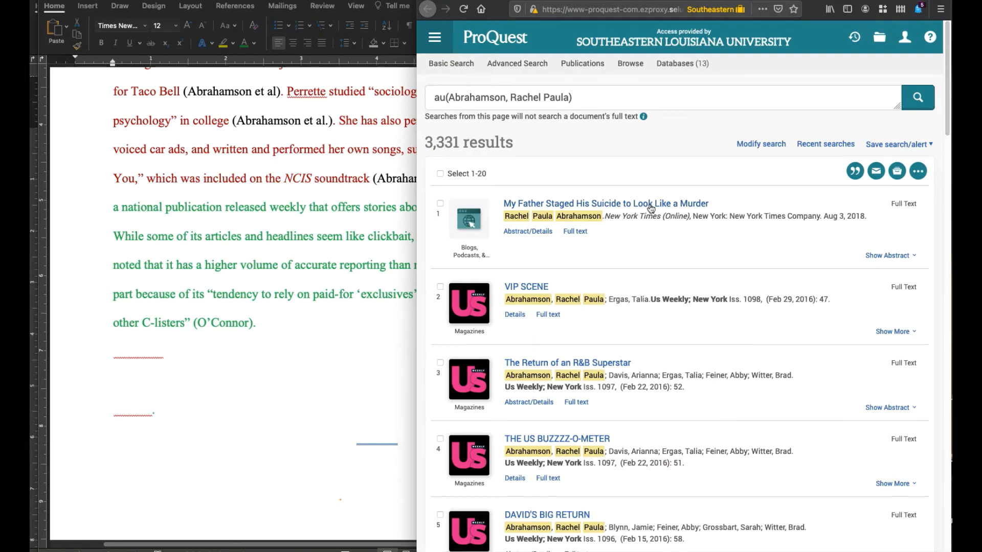
pyautogui.moveTo(558, 196)
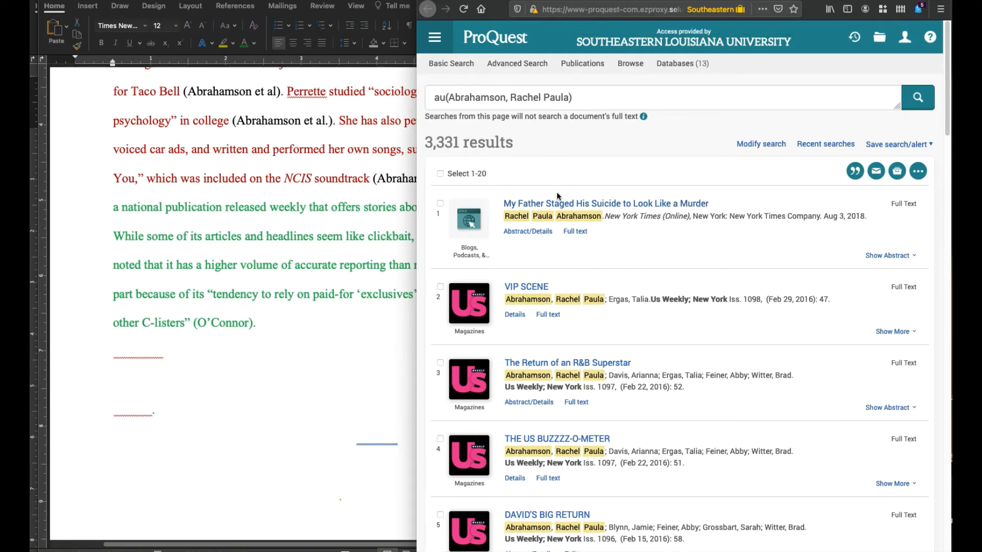
pyautogui.moveTo(513, 157)
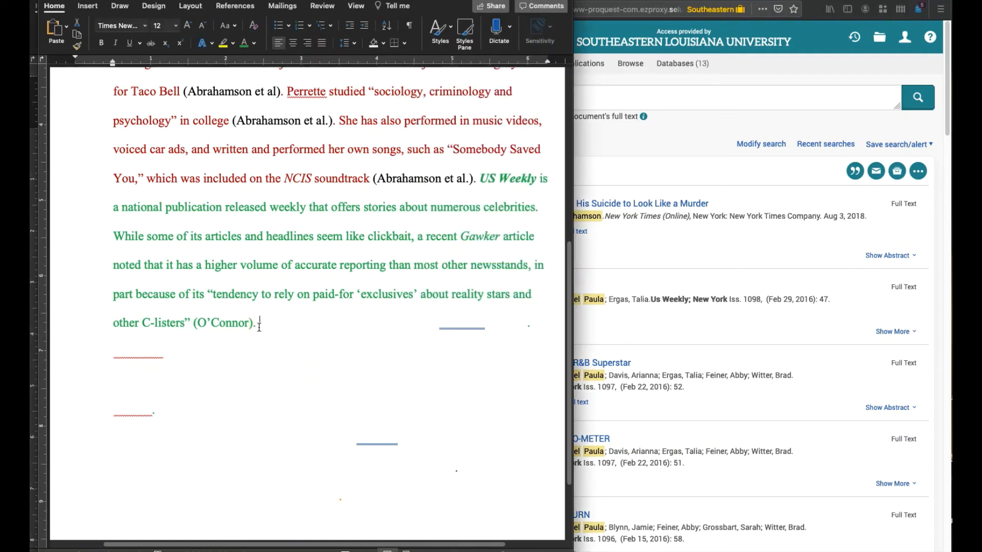
# Add after (O'Connor) that Abrahamson has written over three thousand articles, so the source is reliable.
pyautogui.click(223, 43)
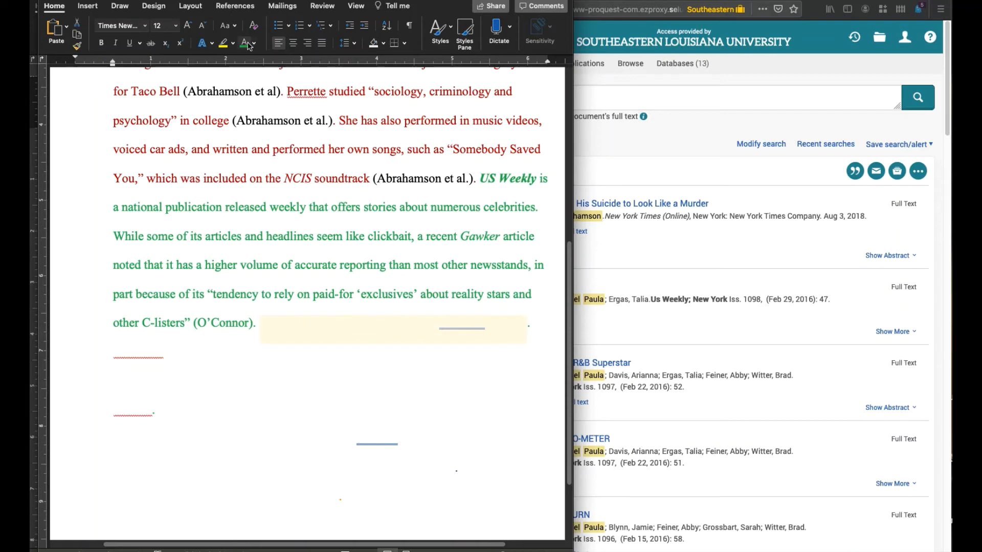
pyautogui.write('Abrahamson has written over three thousand of these.')
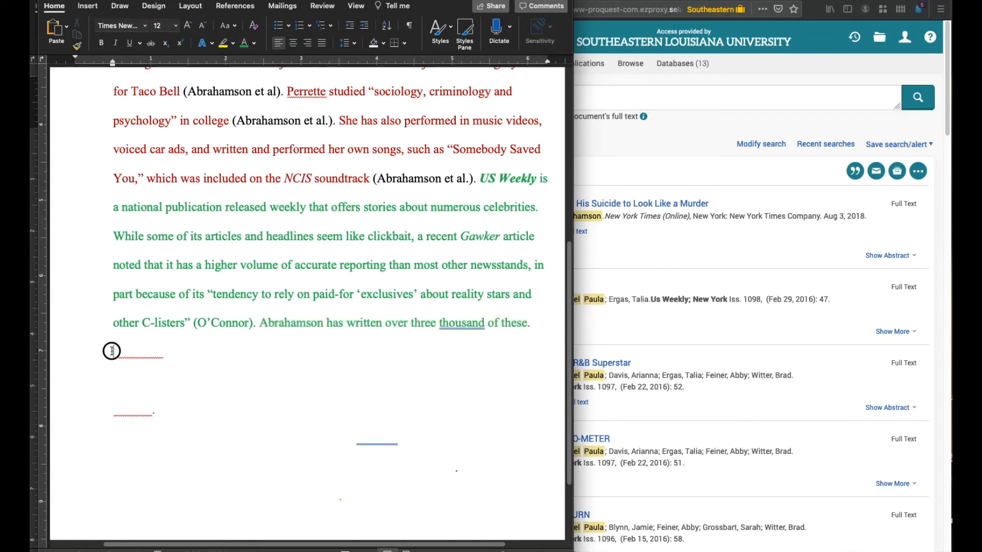
pyautogui.write('Therefore, although it I would not necessarily trust a shocking revelation published on its front page, it seems to be a reliable source for these 25 biographical facts about Perrette')
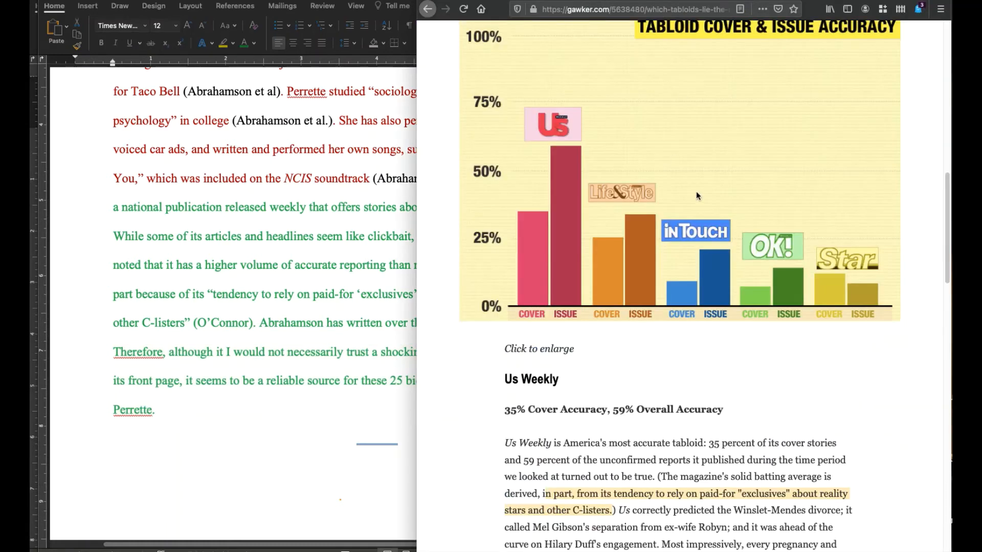
# Scroll the Gawker article down to the highlighted Us Weekly accuracy paragraph.
pyautogui.scroll(-3)
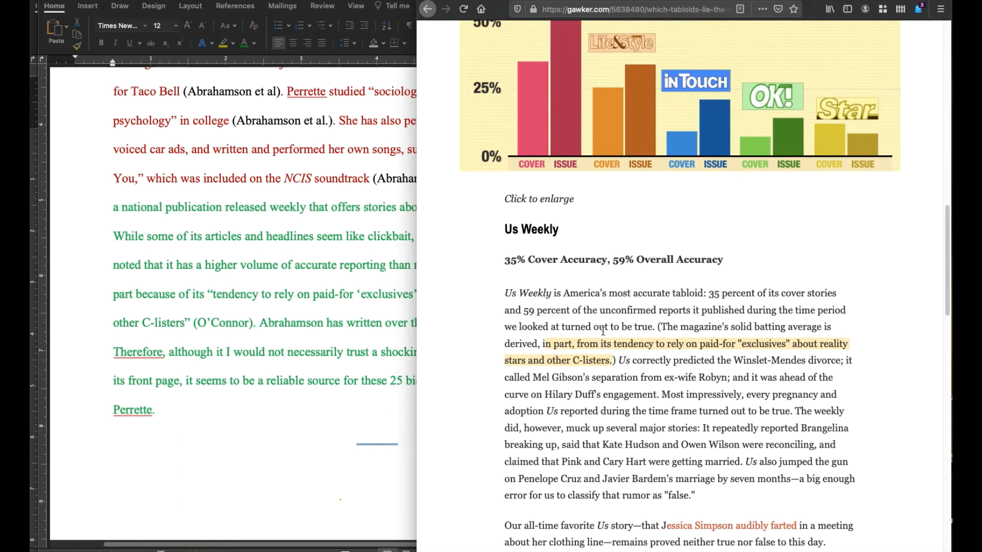
pyautogui.moveTo(604, 315)
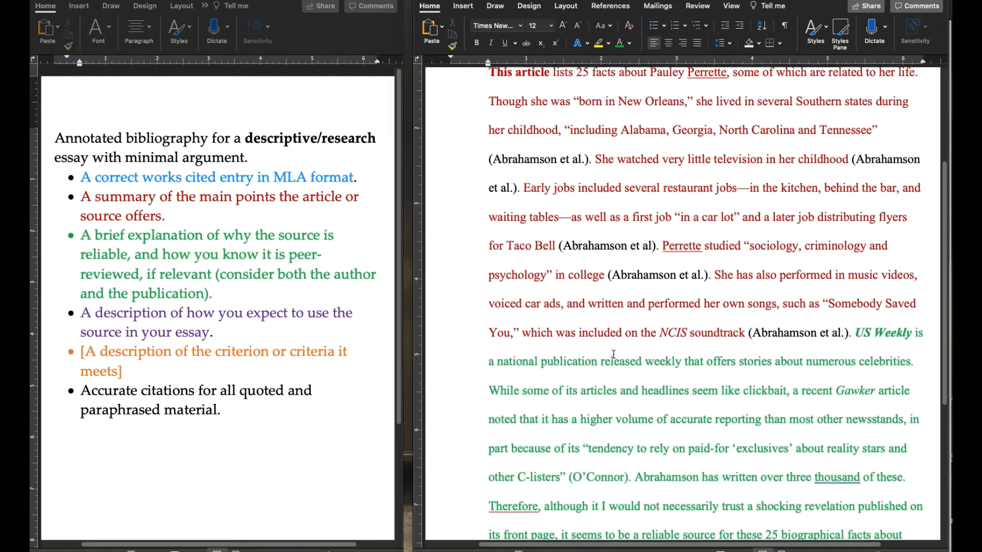
# Write the usage sentence about her childhood, education, early jobs and singing career after 'Perrette.'.
pyautogui.scroll(-3)
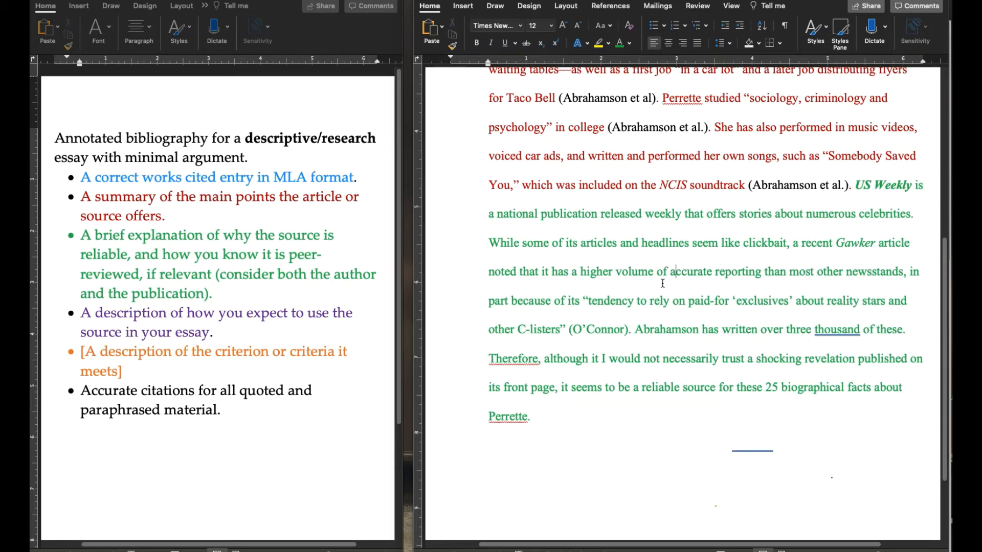
pyautogui.scroll(-3)
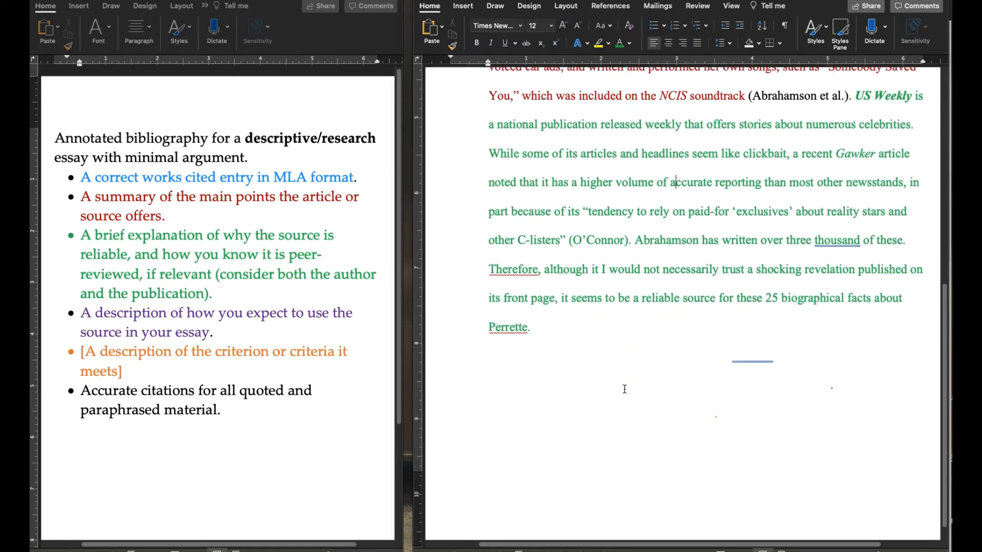
pyautogui.scroll(-3)
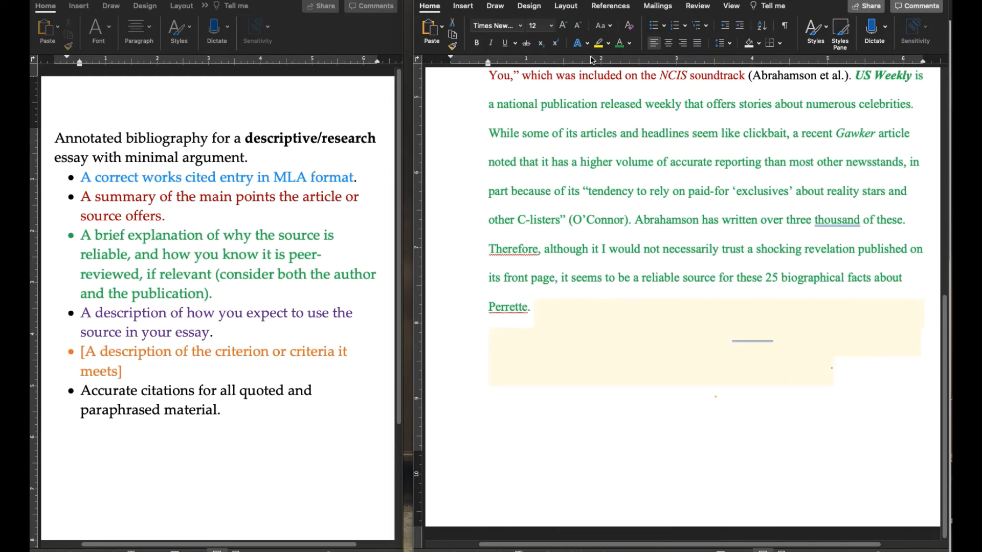
pyautogui.write('In my biographical sketch, I will use many of the facts about her childhood and education to enrich my account of her early life, and will reference her early jobs and singing career in a section describing her broad life experiences')
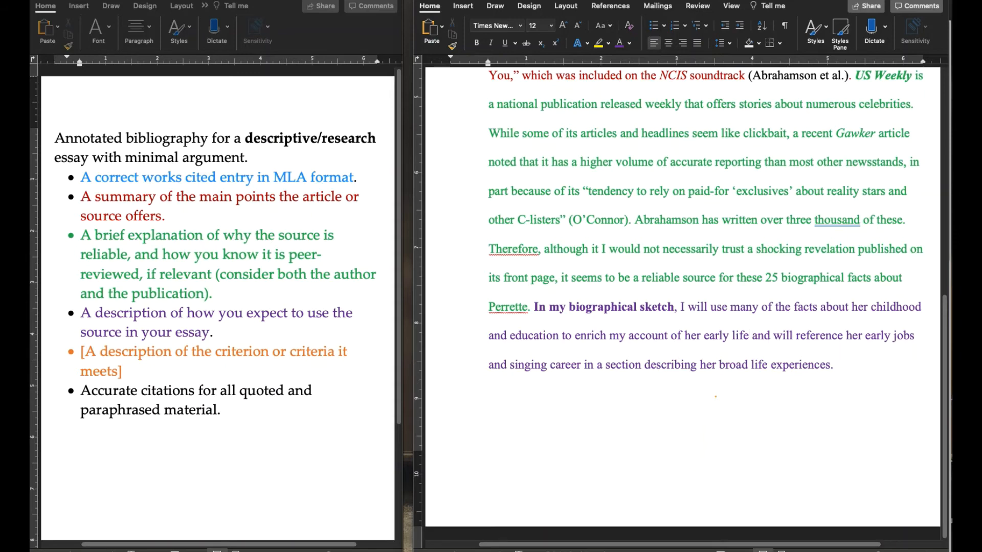
pyautogui.click(747, 335)
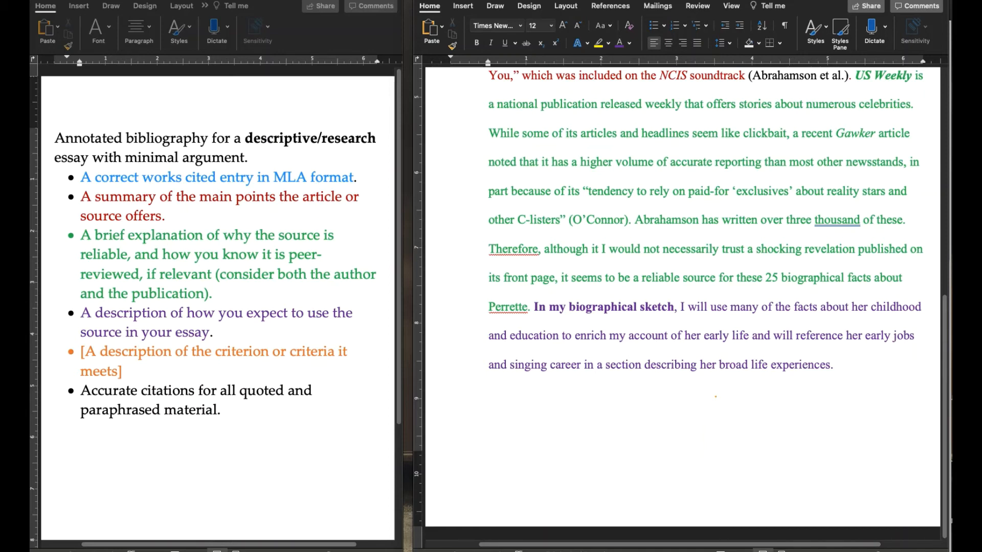
pyautogui.click(748, 335)
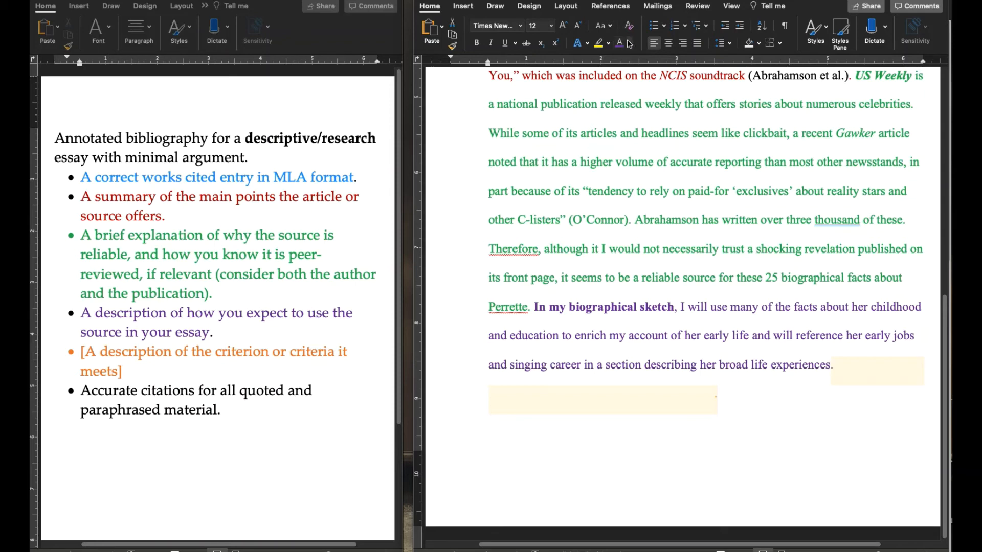
# Write 'This source will be one of my two sources found in databases.' to close the annotation.
pyautogui.write('This source will be one of my two sources found in databases.')
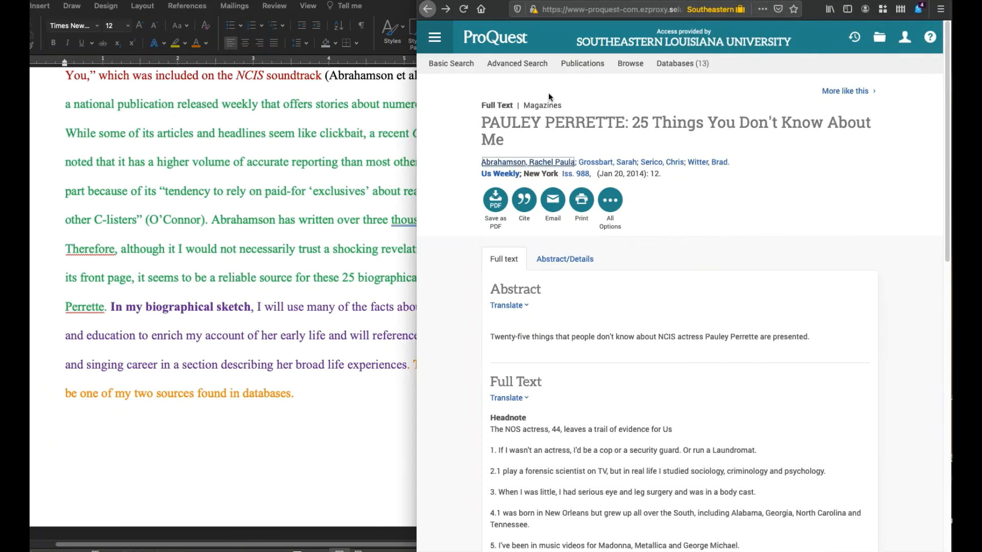
pyautogui.moveTo(548, 97)
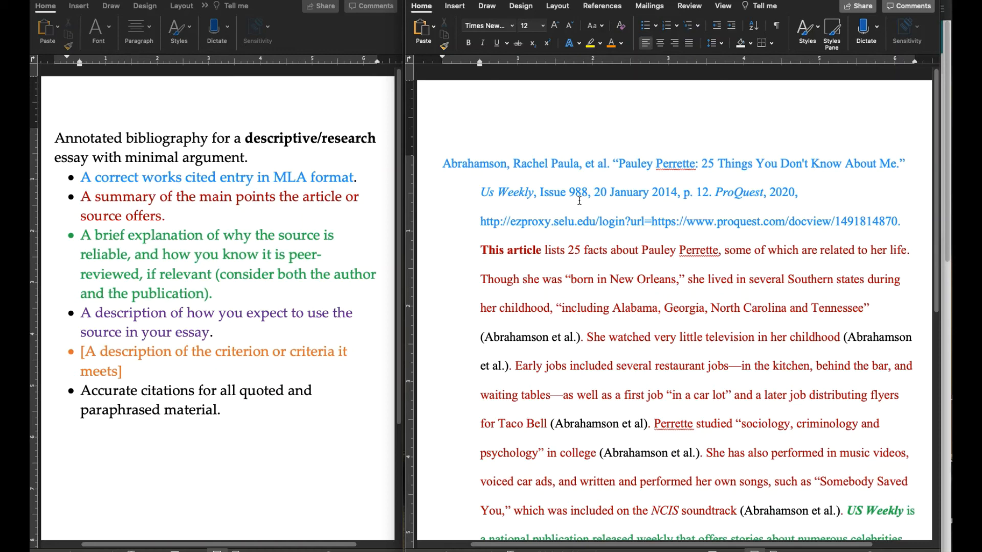
pyautogui.scroll(-3)
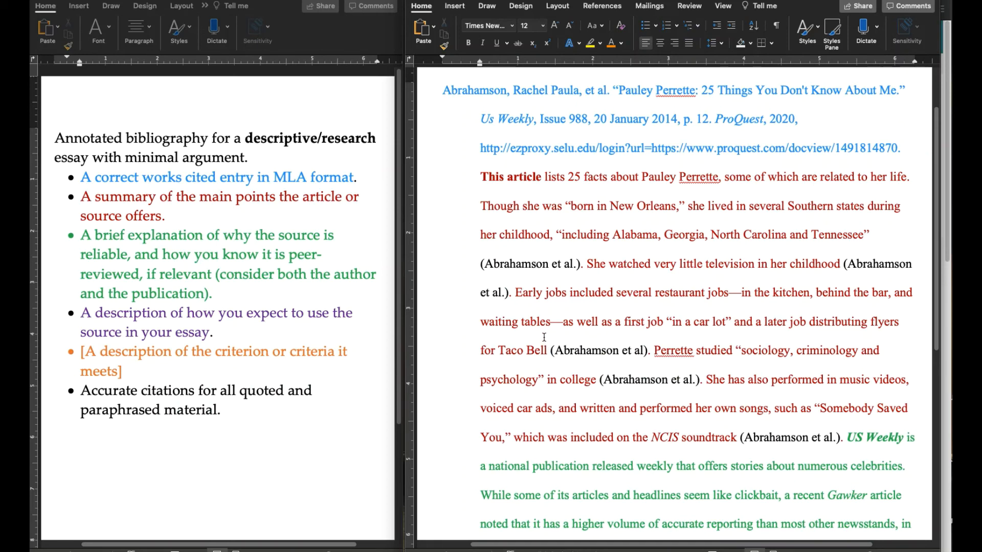
pyautogui.scroll(-3)
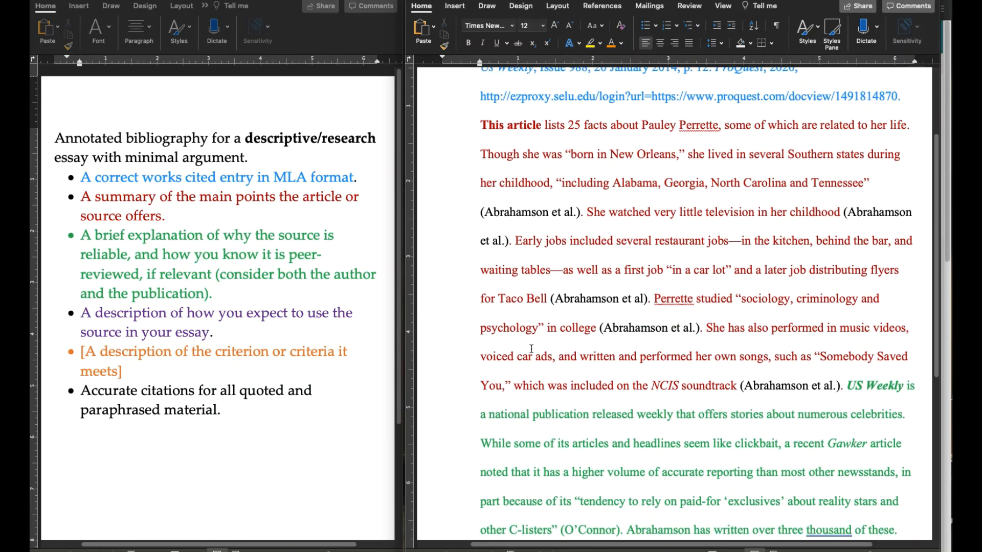
pyautogui.scroll(-3)
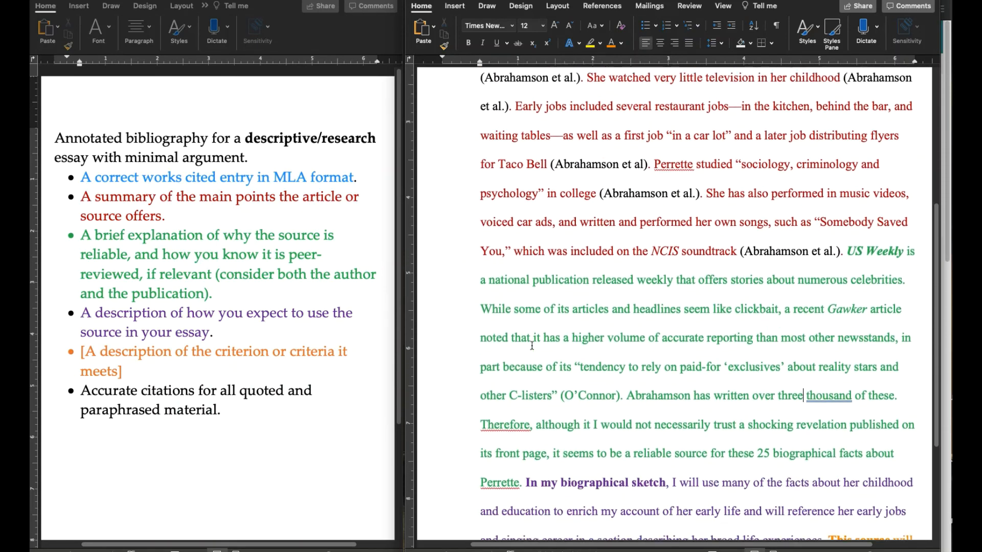
pyautogui.scroll(-3)
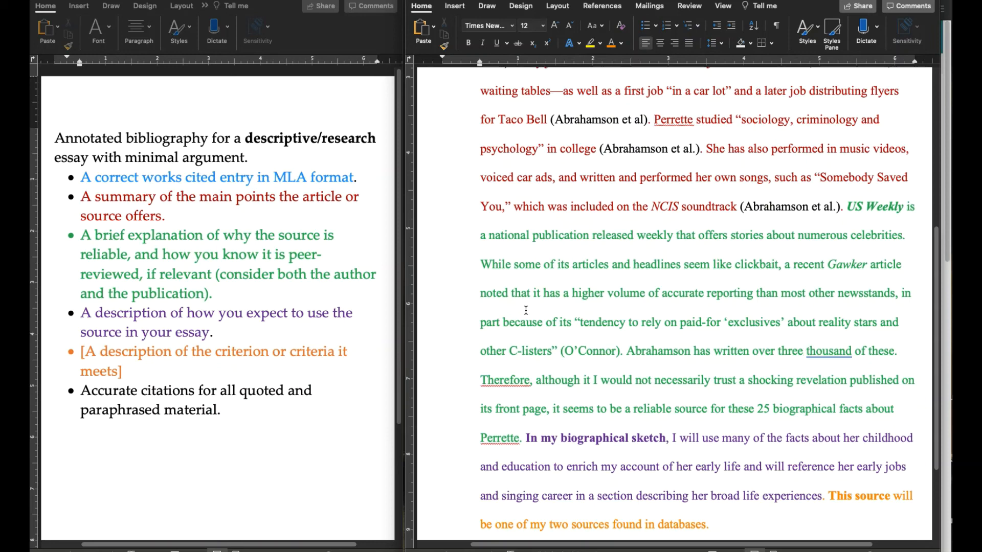
pyautogui.scroll(-3)
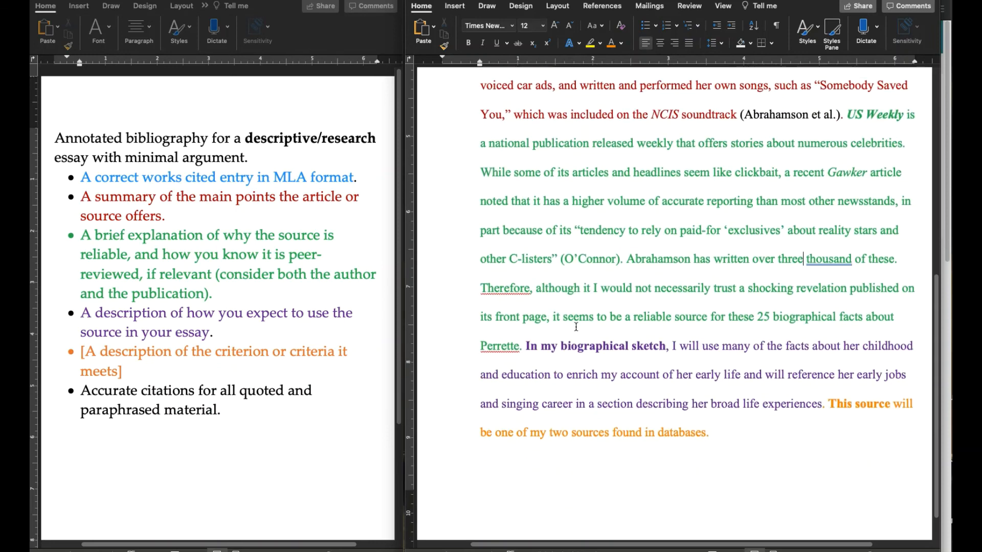
pyautogui.moveTo(592, 347)
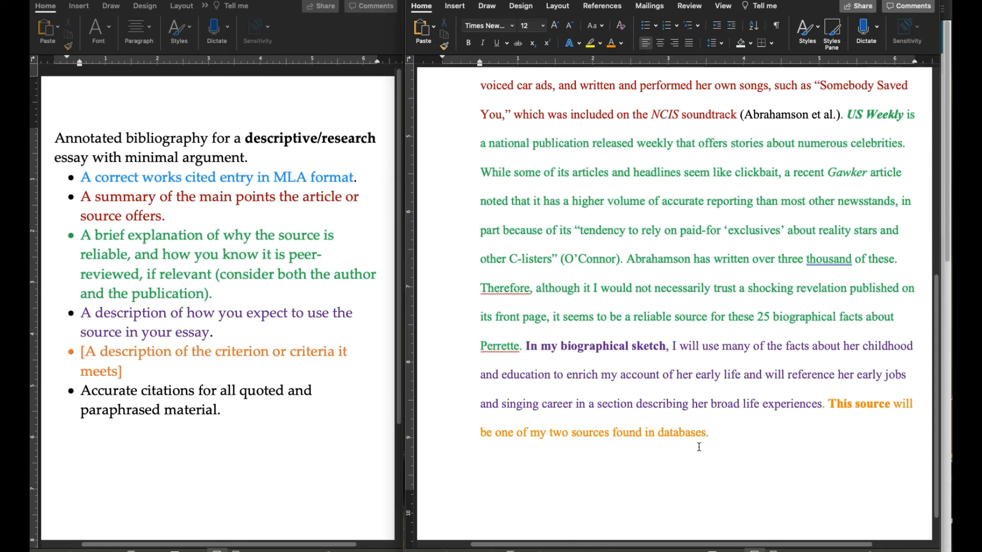
pyautogui.scroll(-3)
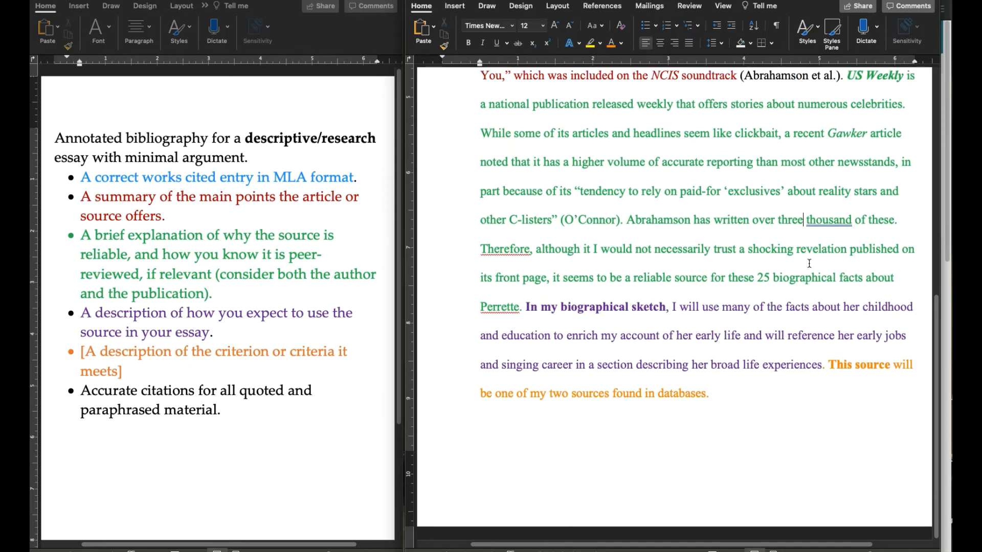
pyautogui.moveTo(808, 244)
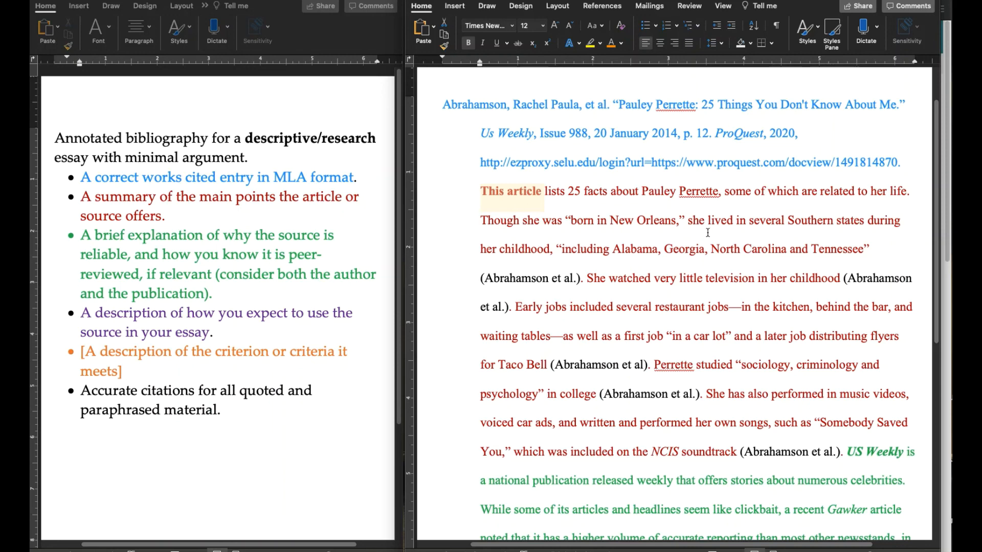
pyautogui.moveTo(897, 217)
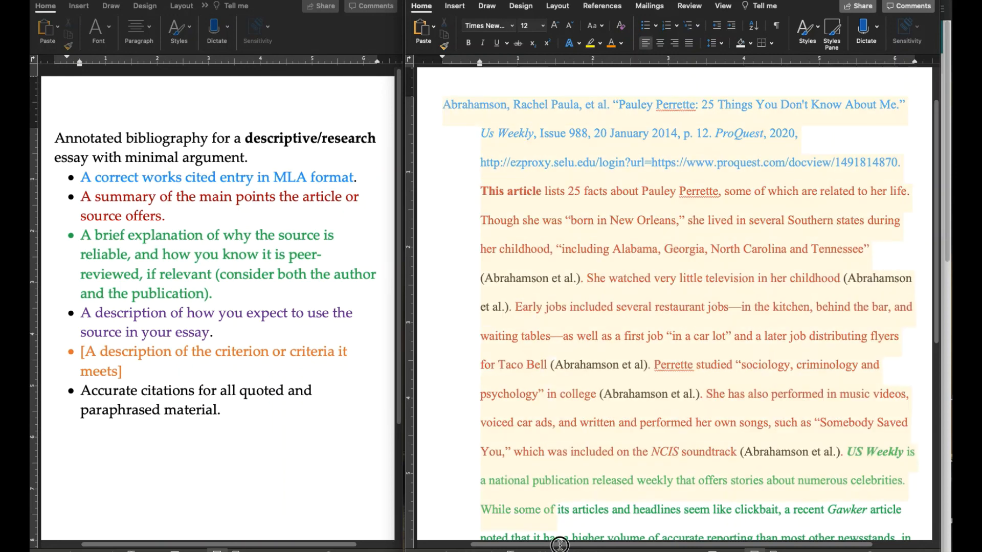
# Strip the colour coding and bold from the whole entry, leaving plain black text deselected.
pyautogui.scroll(-3)
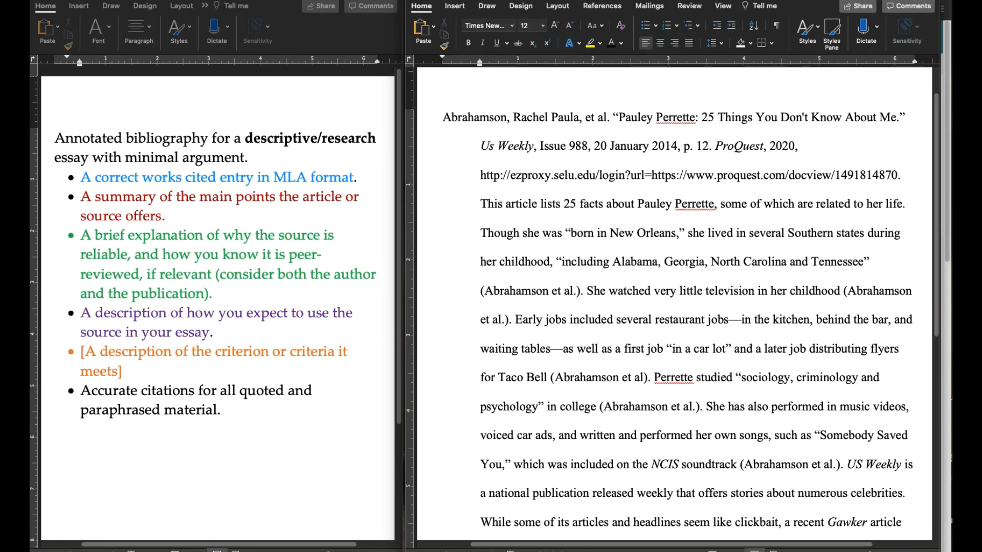
pyautogui.click(908, 204)
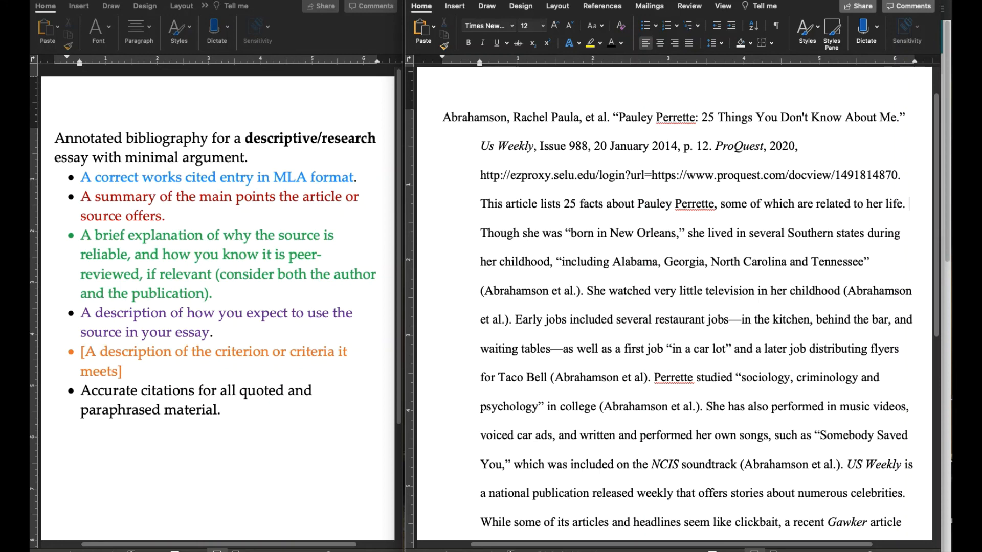